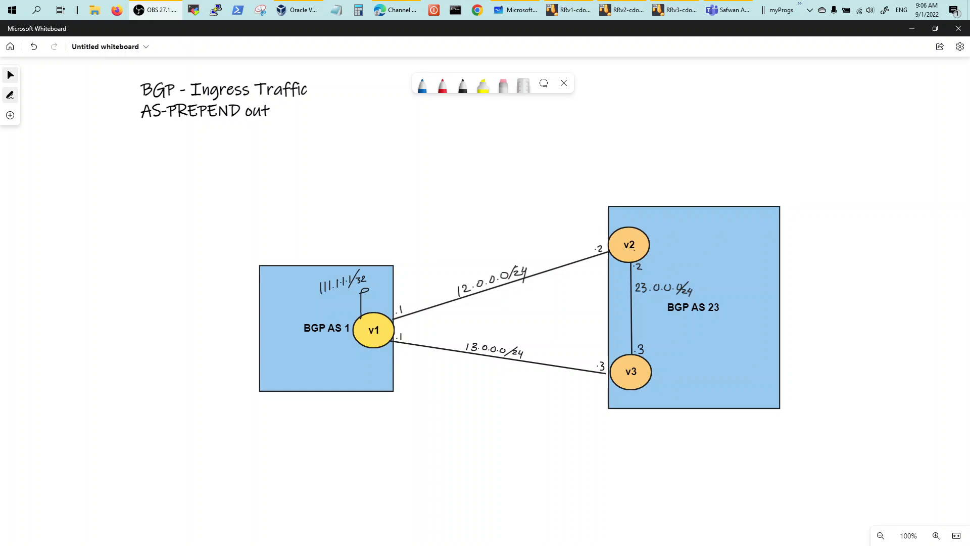
mouse_move(494, 296)
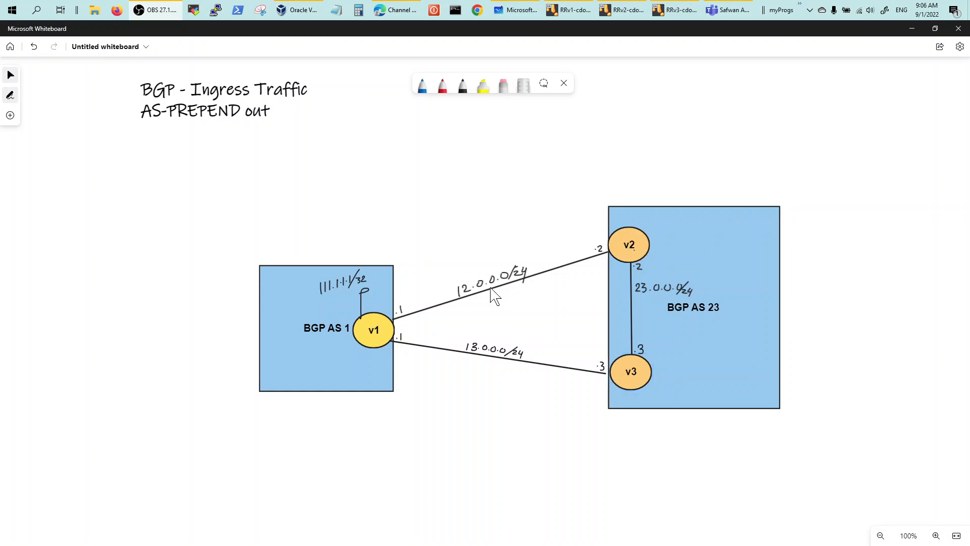
mouse_move(303, 228)
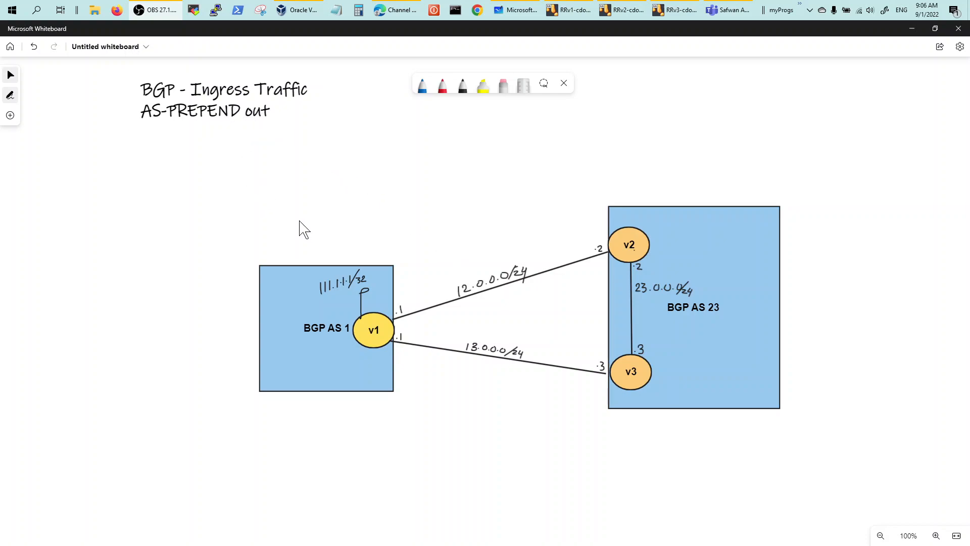
mouse_move(358, 237)
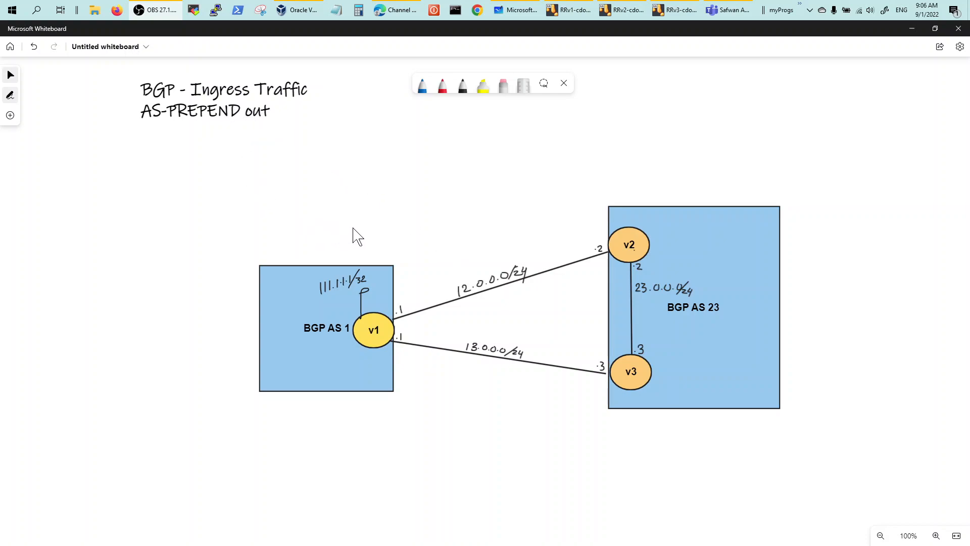
mouse_move(279, 173)
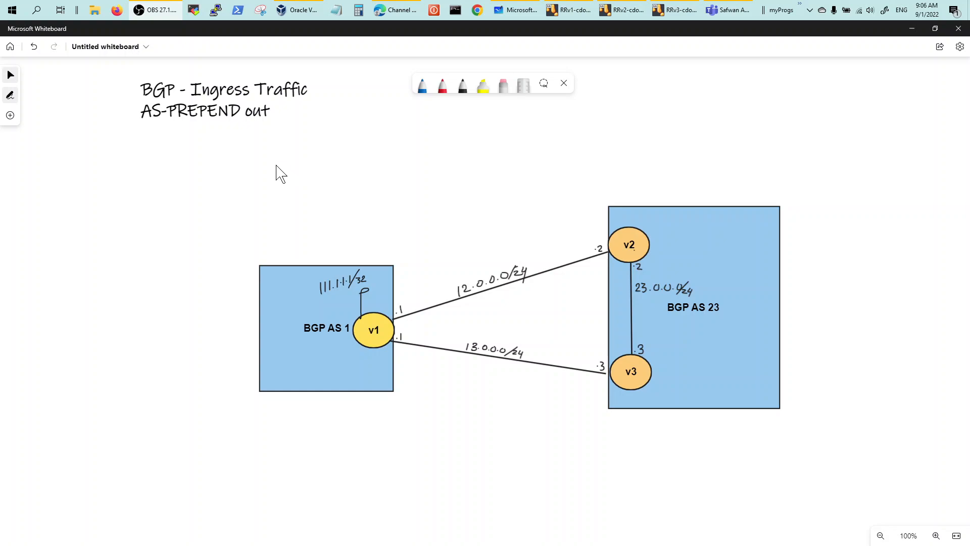
mouse_move(454, 101)
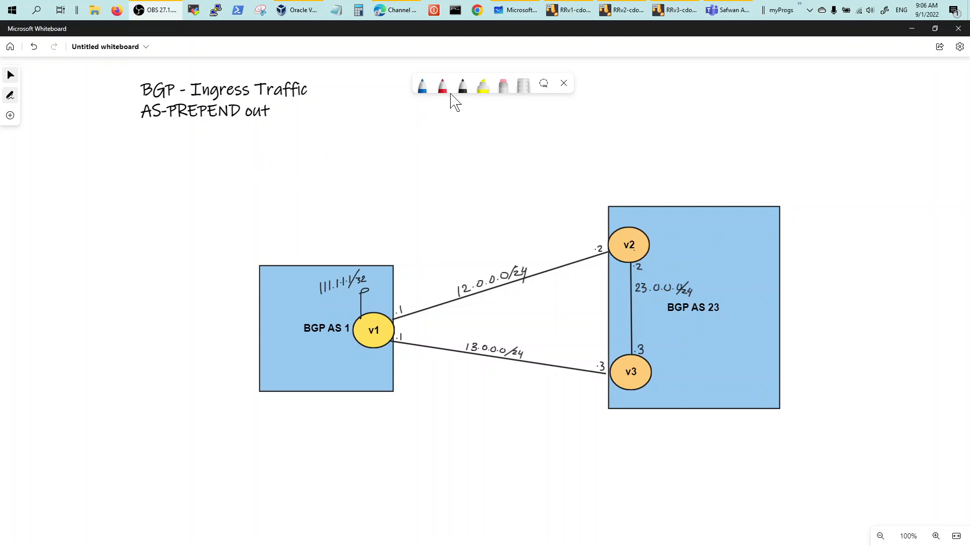
Red-underline the AS-PREPEND out title, arrow the 111.1.1.1/32 prefix, and underline the BGP AS 23 label
click(442, 85)
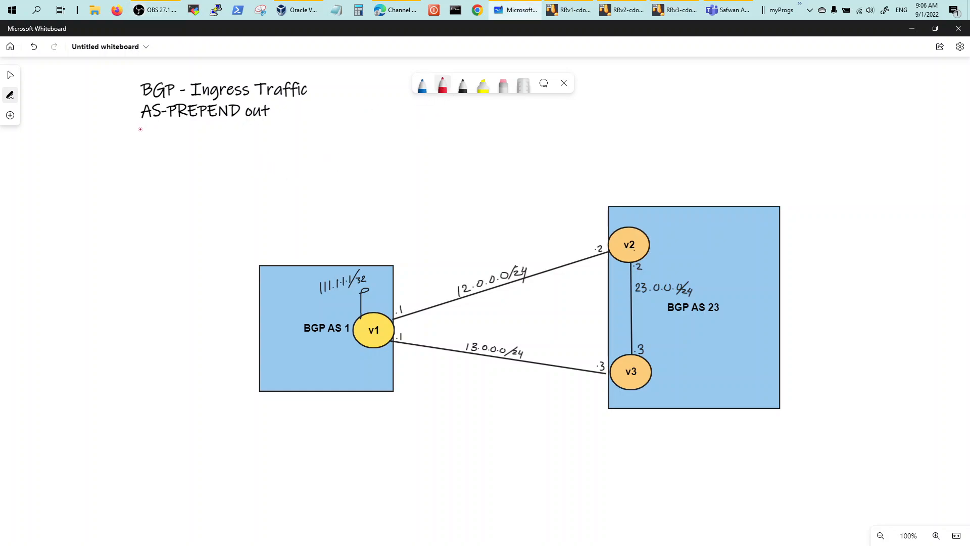
drag(140, 131, 233, 130)
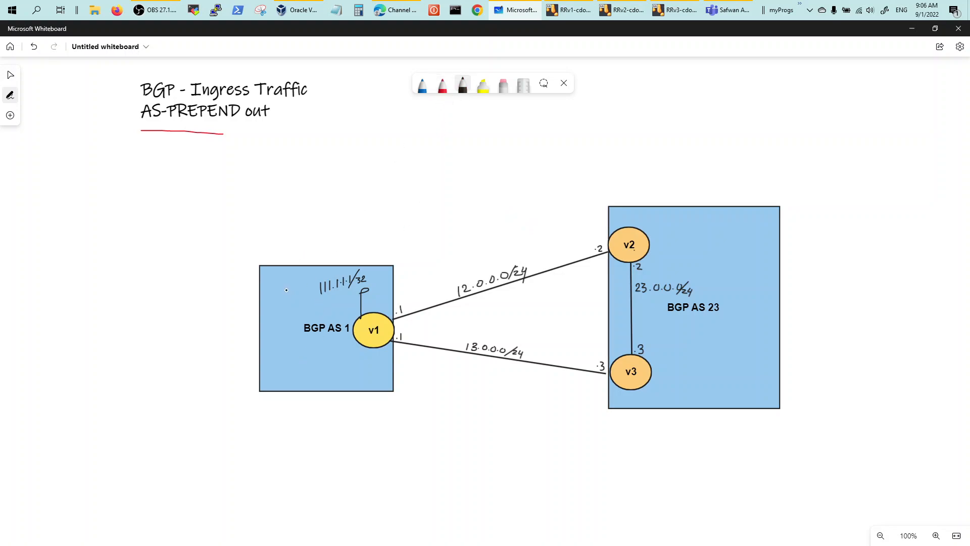
drag(282, 290, 307, 290)
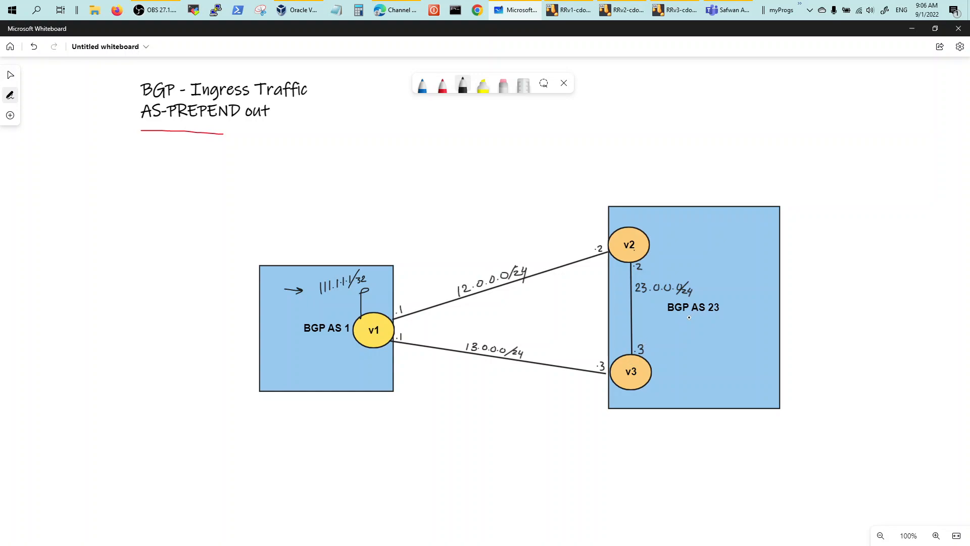
drag(680, 319, 739, 319)
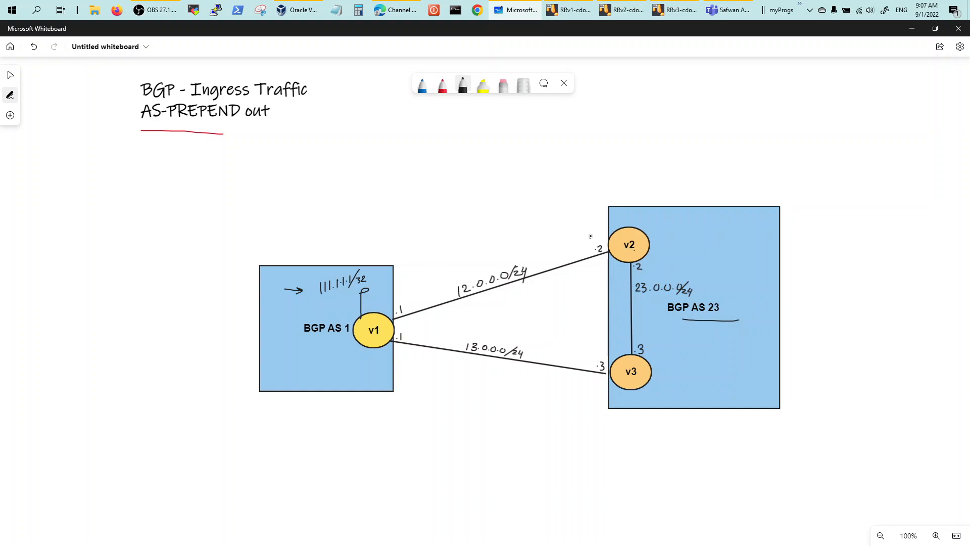
Draw arrows leaving v2 and v3 toward AS 1 and an arrow up at v3's interface
drag(603, 242, 582, 242)
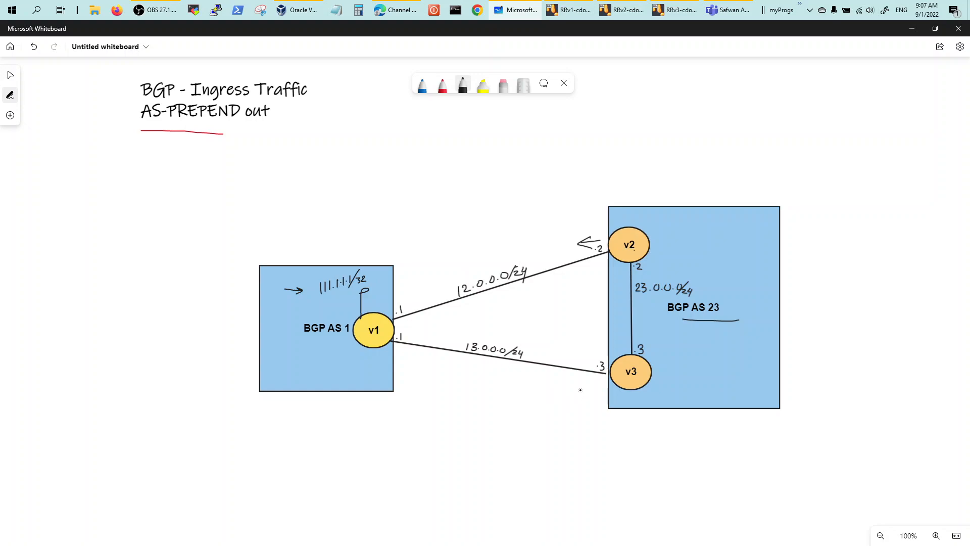
drag(591, 389, 569, 396)
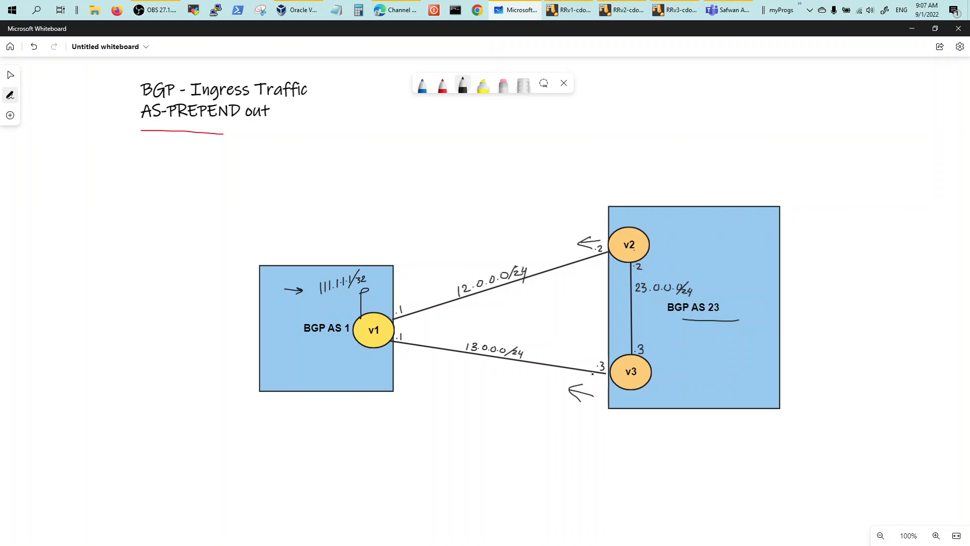
drag(596, 383, 581, 446)
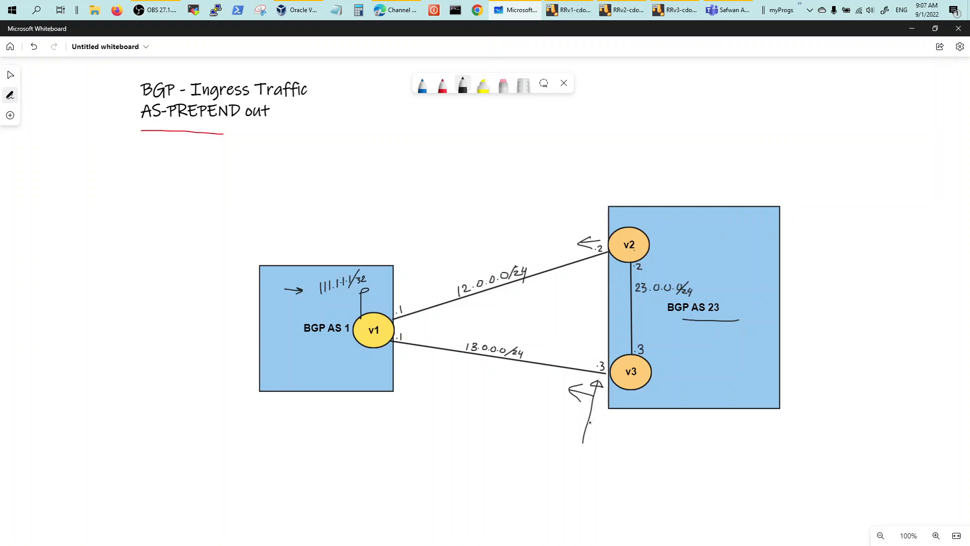
Note 'inbound LP Higher' with 100/300 values under v3 and label the v2–v3 link iBGP
text(In)
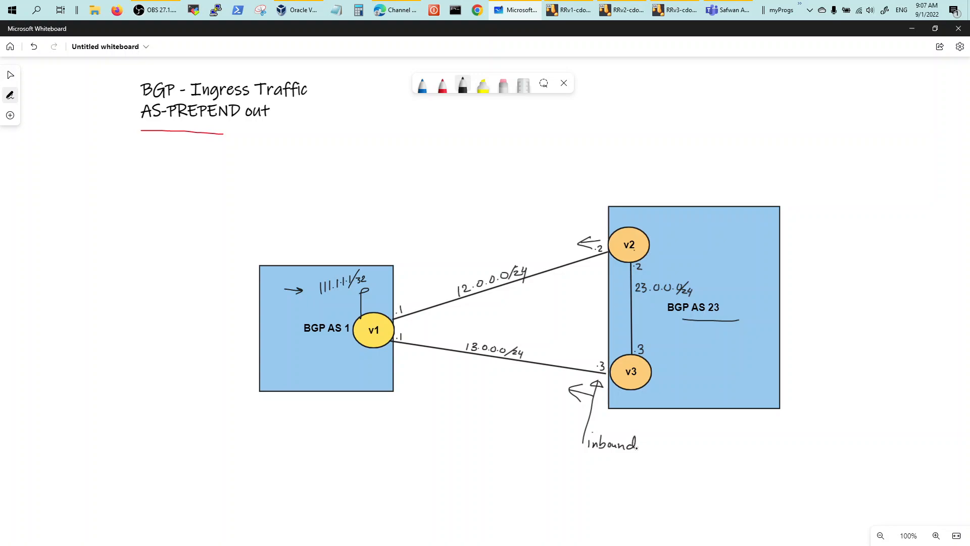
text(LP.)
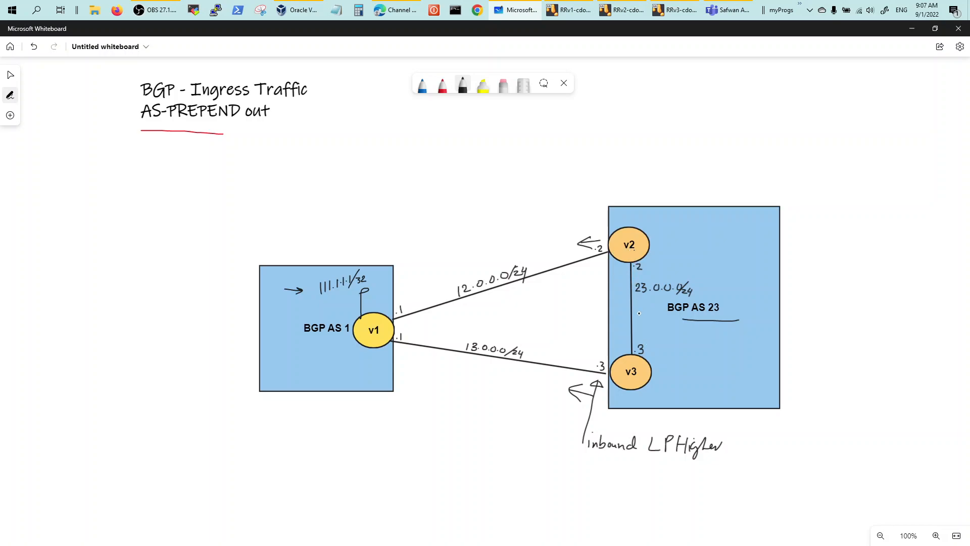
drag(640, 297, 643, 319)
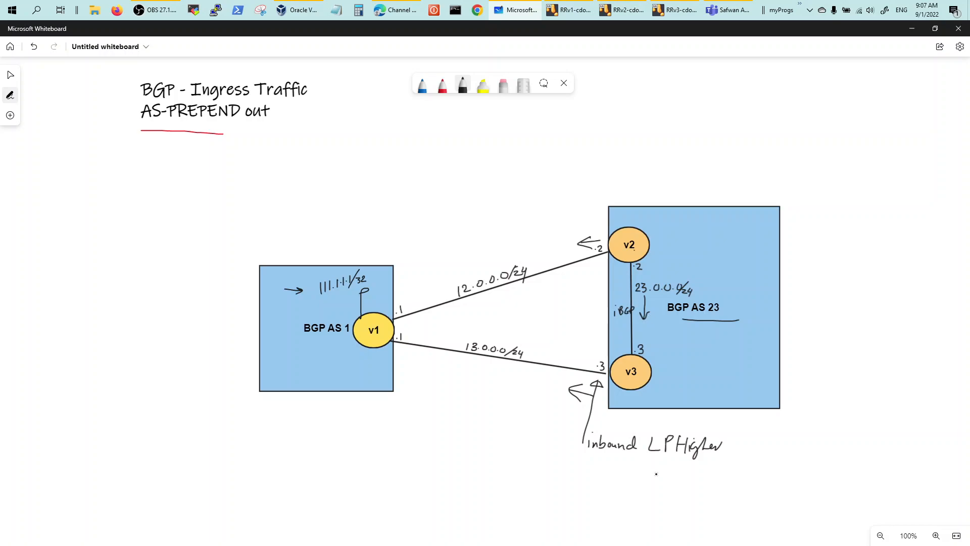
drag(646, 456, 703, 457)
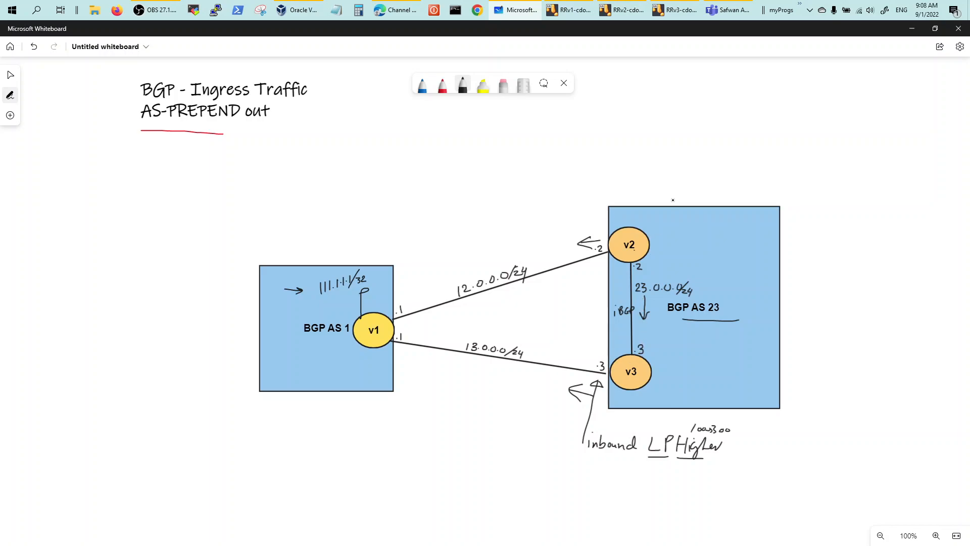
Write Egress above AS 23, Ingress above AS 1, and underline 111.1.1.1/32 with a small arrow
text(Eg)
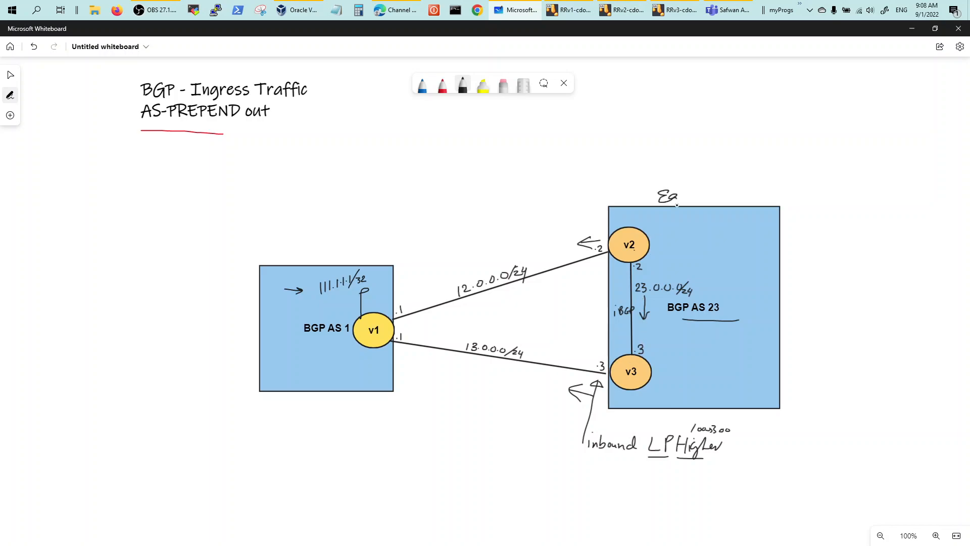
text(Egress)
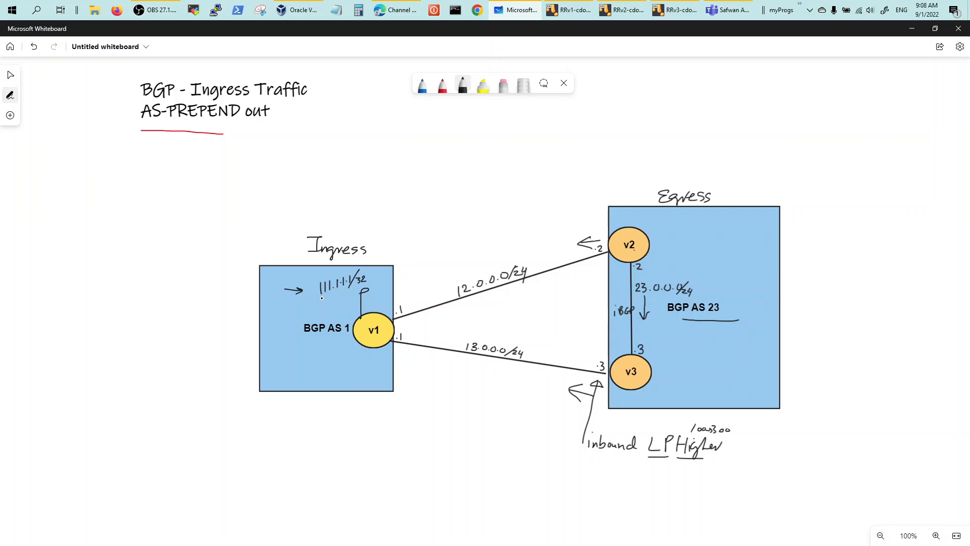
drag(318, 295, 346, 294)
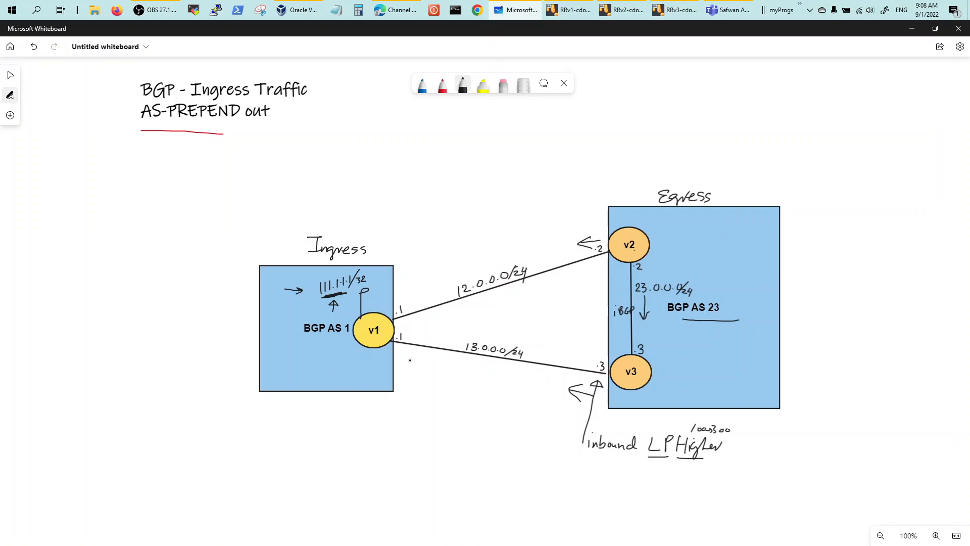
Arrow up at v1's lower link with an 'AS Path Length' note, and arrow the Ingress label
drag(408, 359, 411, 384)
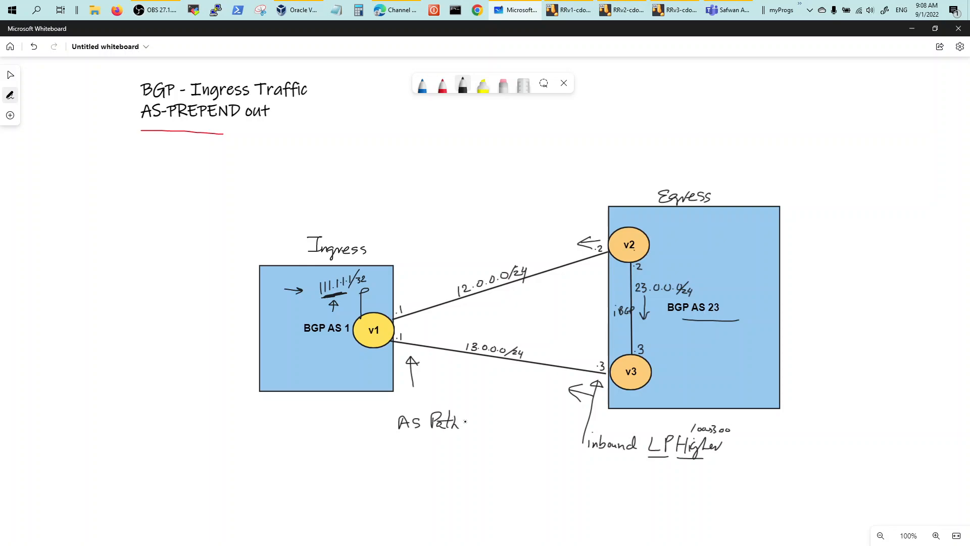
text(Length)
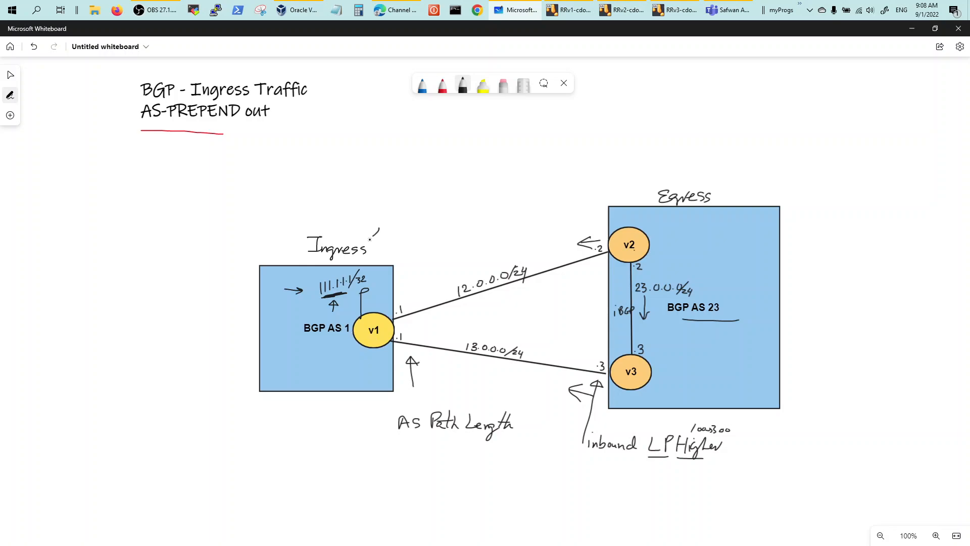
drag(402, 234, 369, 243)
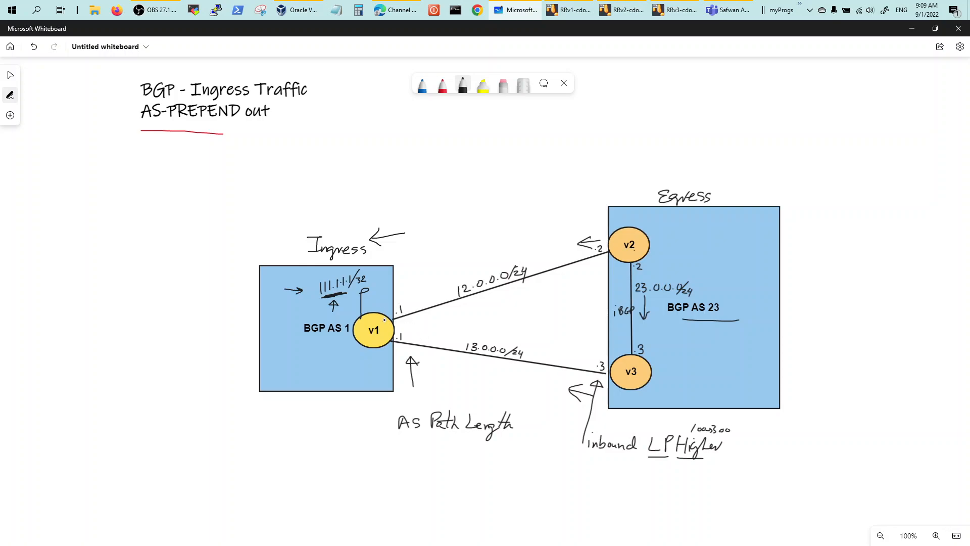
Add a 'Route map Out' note beside the arrow under v1 and write 1 beside v2
drag(430, 374, 439, 369)
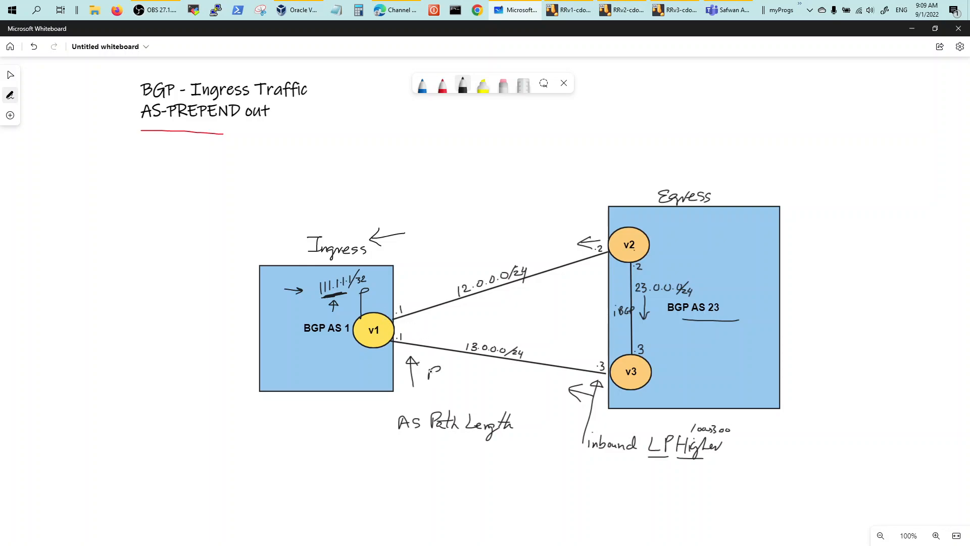
text(Rout.)
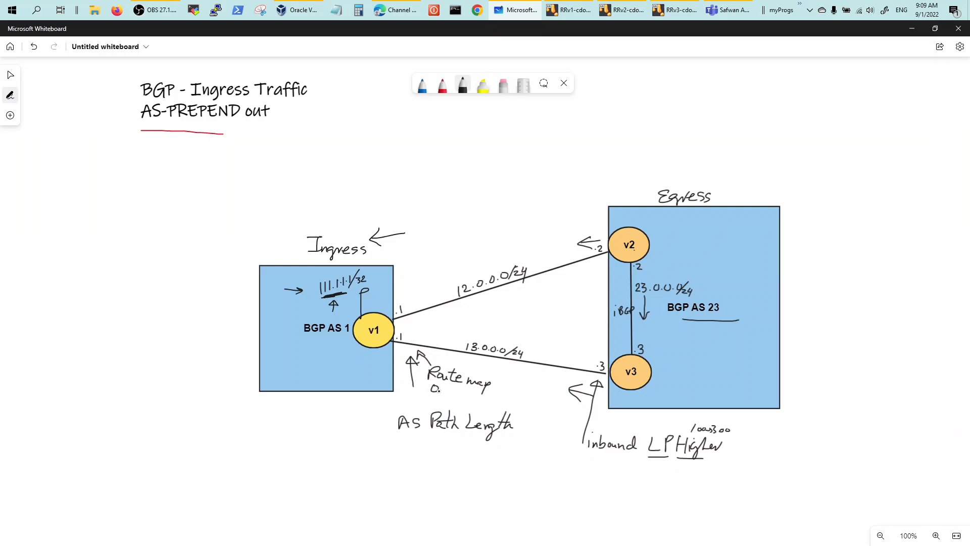
text(Out.)
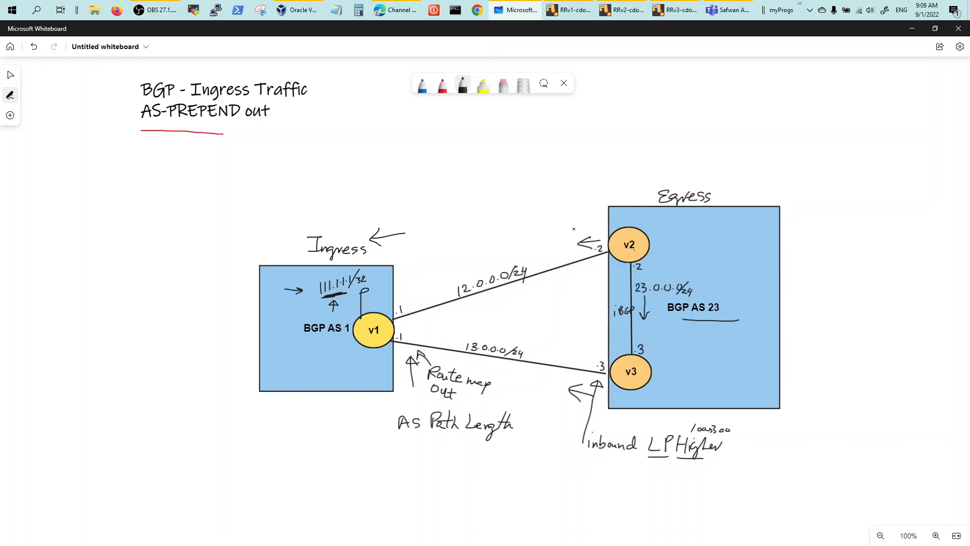
drag(578, 226, 582, 214)
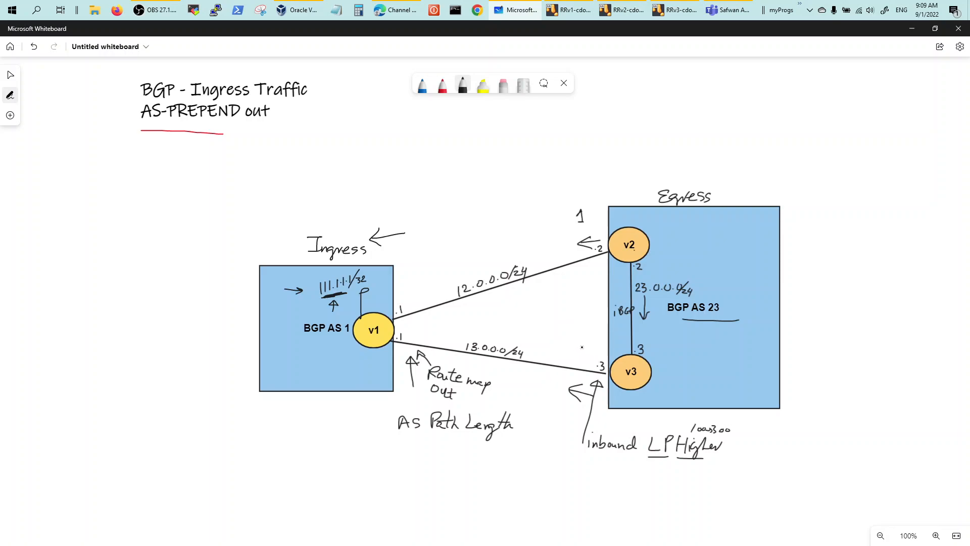
Annotate the AS path along the v1–v3 link and draw an arrow up at LP Higher
click(580, 350)
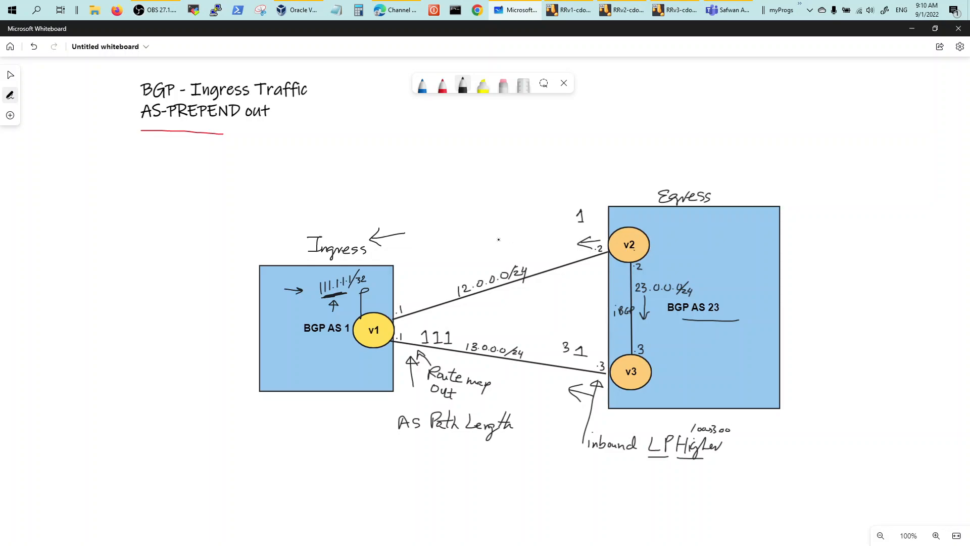
drag(554, 234, 488, 260)
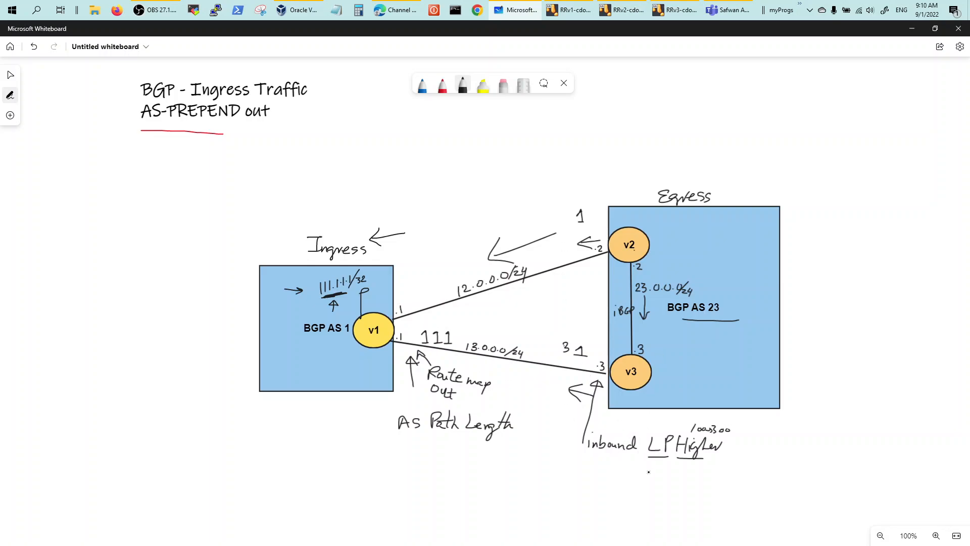
drag(658, 486, 658, 461)
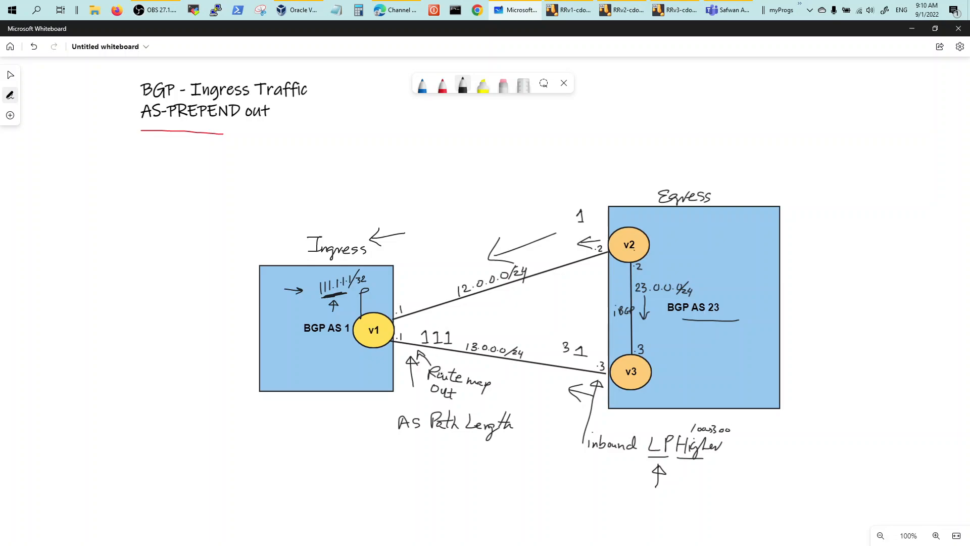
Underline the AS Path Length note and write 'Prepend' beneath it
drag(433, 438, 496, 439)
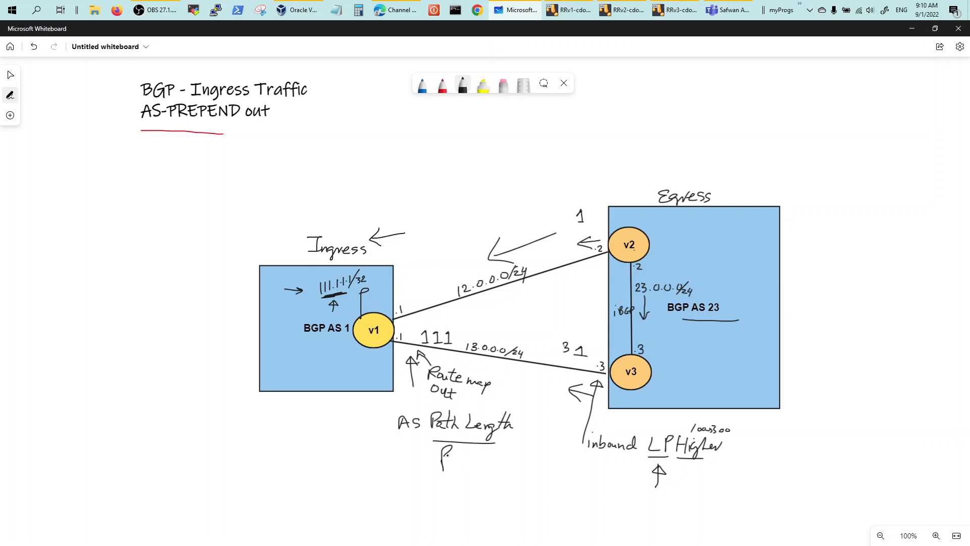
text(Preps)
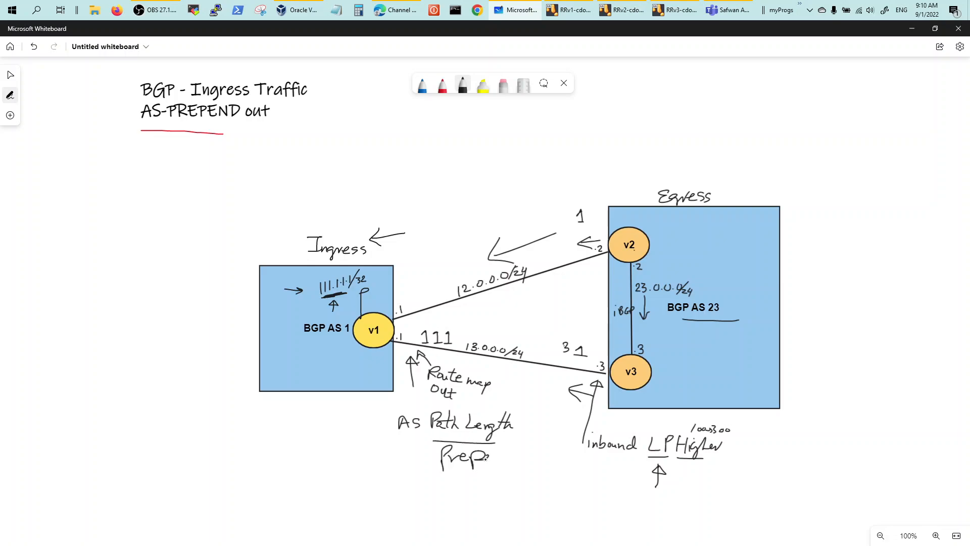
text(Prepend)
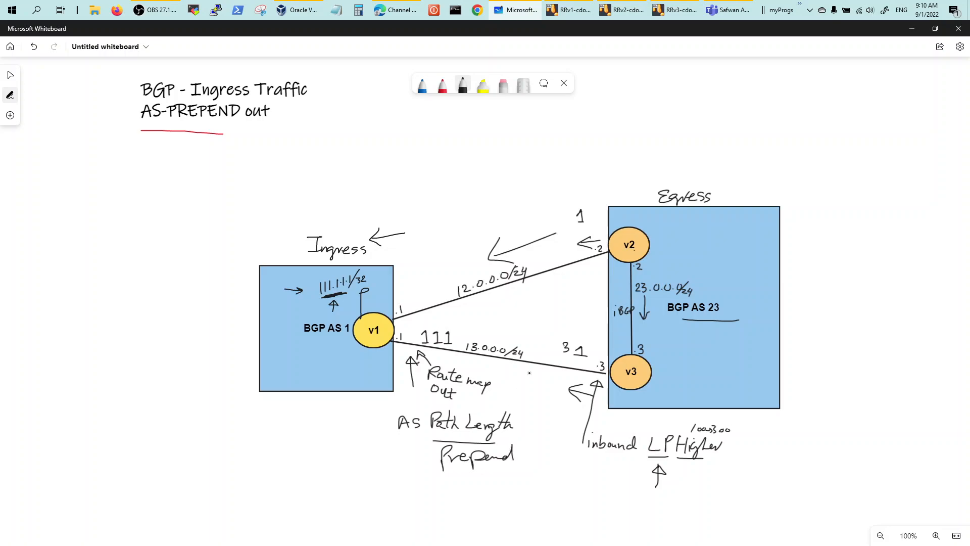
click(568, 10)
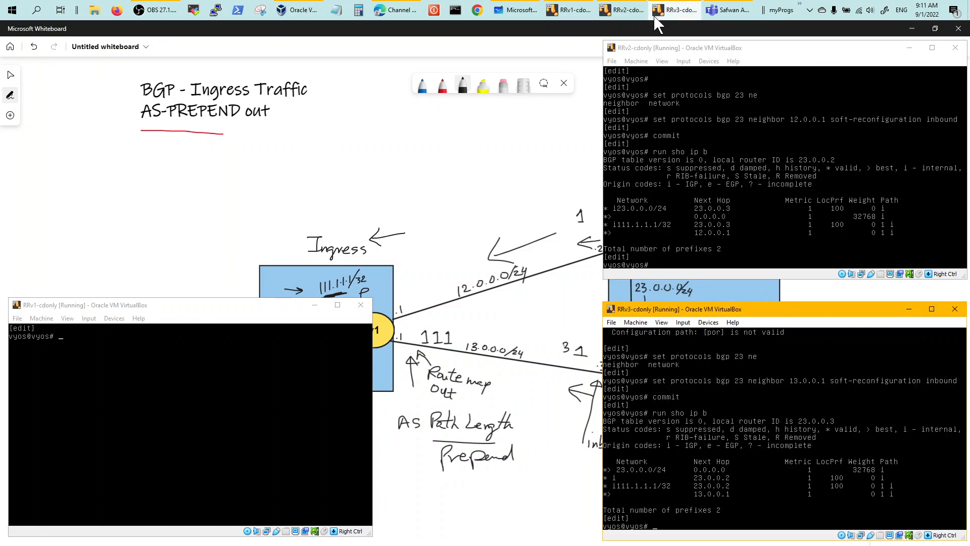
mouse_move(243, 326)
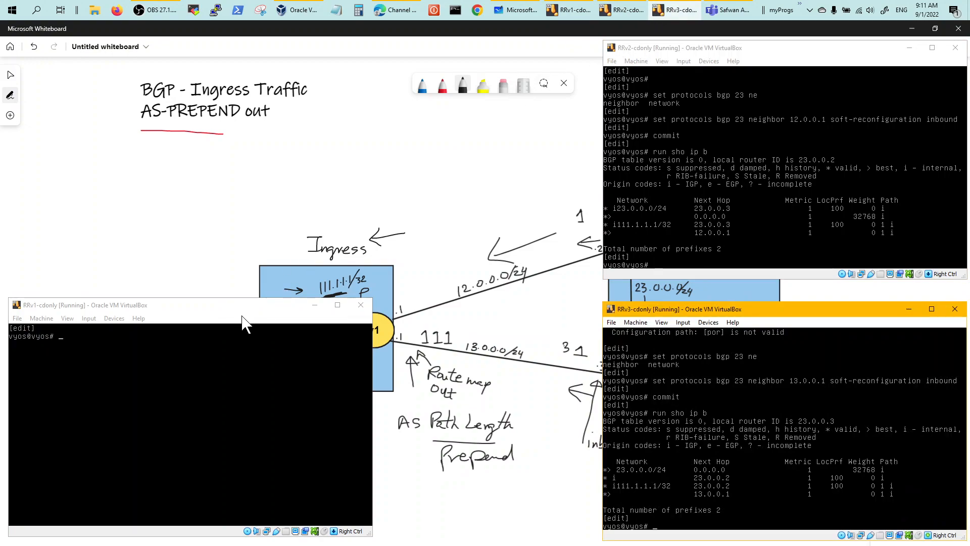
Show the BGP tables on the router consoles, v1 learning 23.0.0.0/24 via 13.0.0.3 and 12.0.0.2
click(185, 304)
text(run sho ip b)
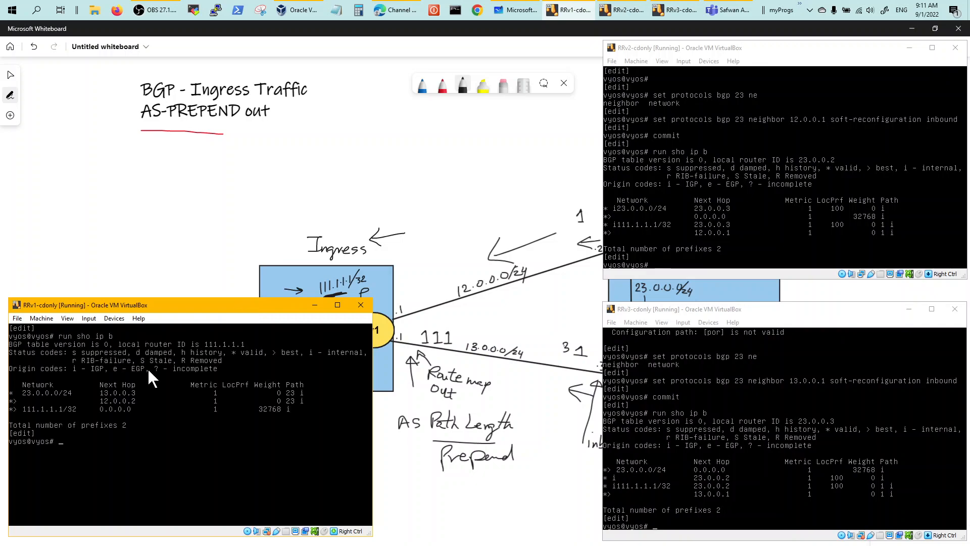
mouse_move(122, 422)
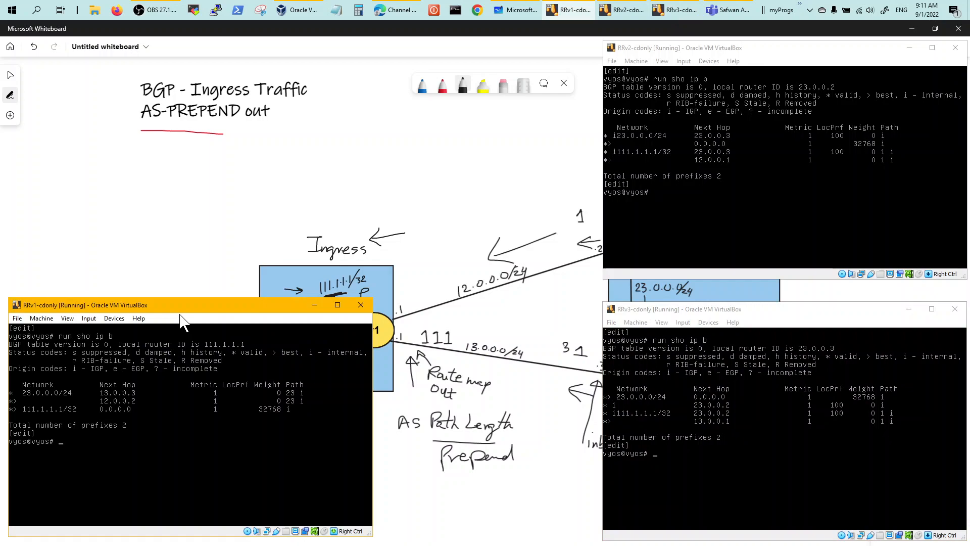
mouse_move(699, 421)
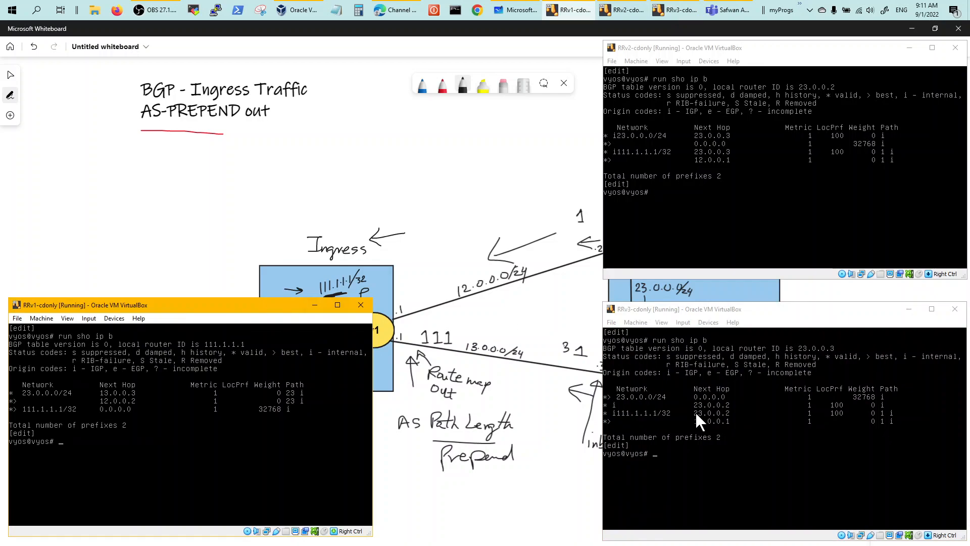
mouse_move(881, 436)
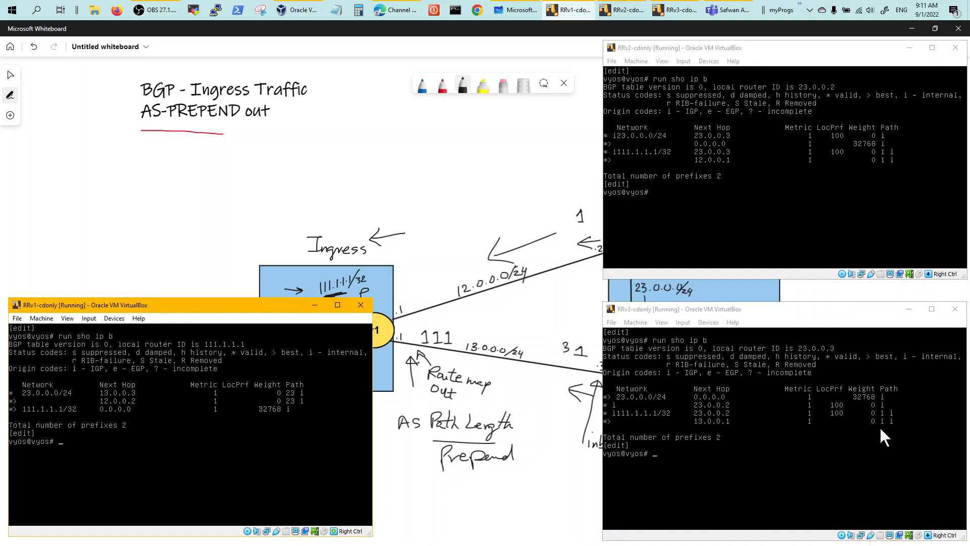
mouse_move(886, 176)
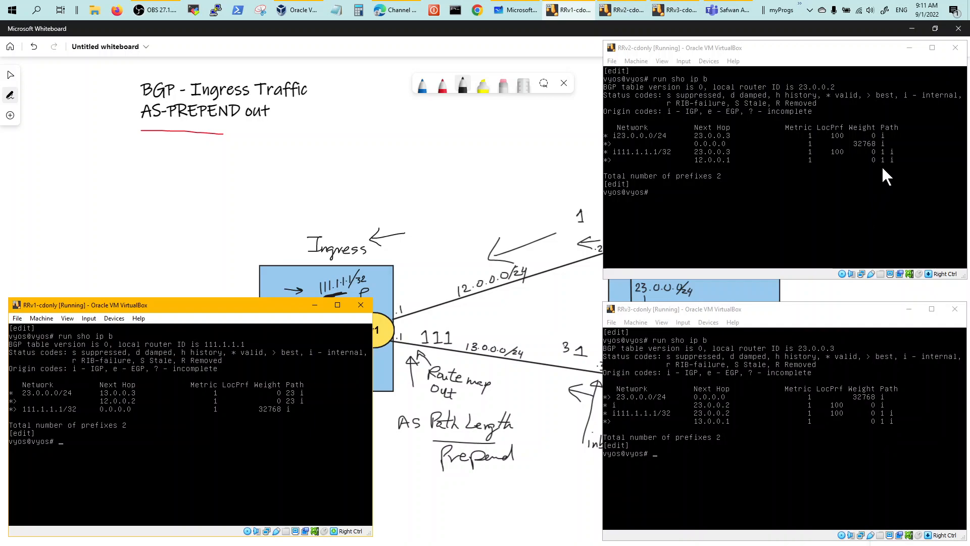
mouse_move(262, 312)
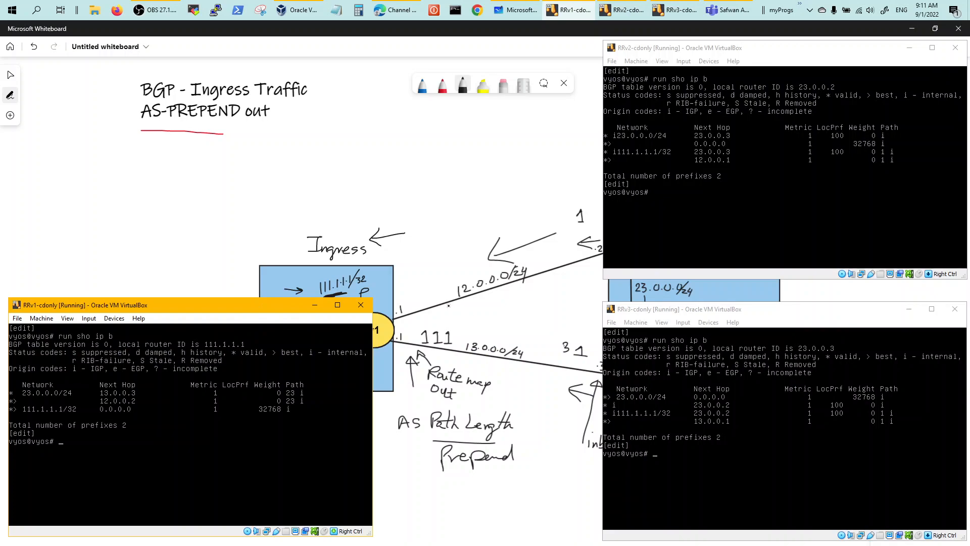
mouse_move(263, 312)
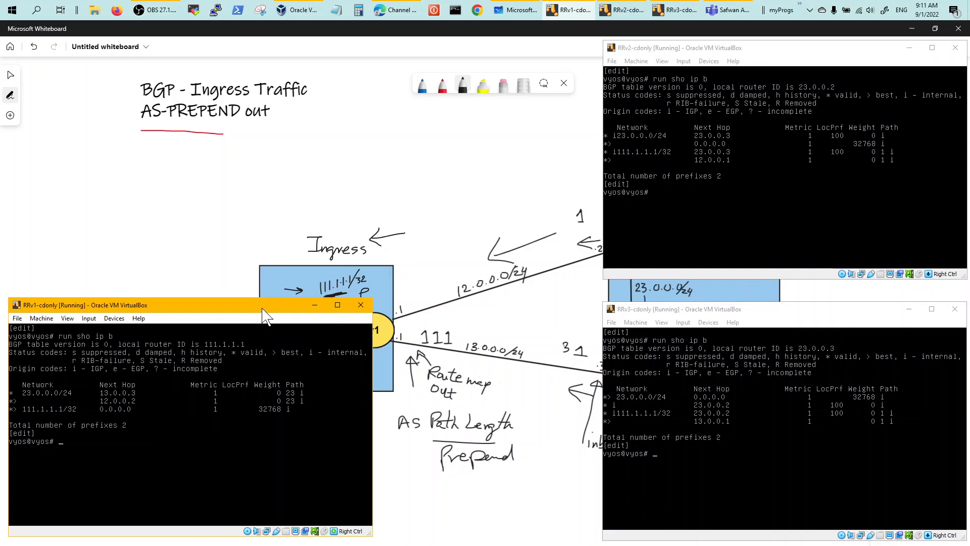
text(set po)
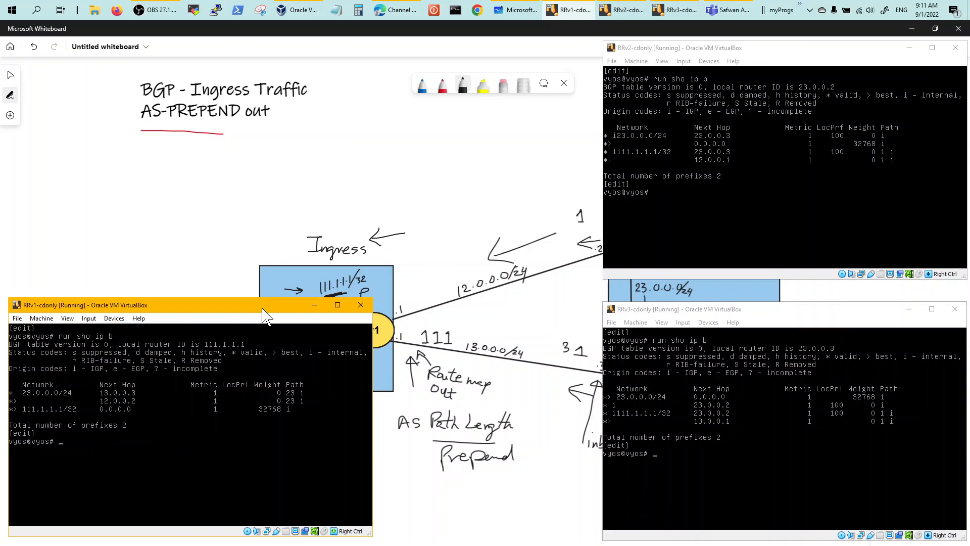
Review RRv1's config, delete its existing policy and commit, then begin a new set policy
text(sho)
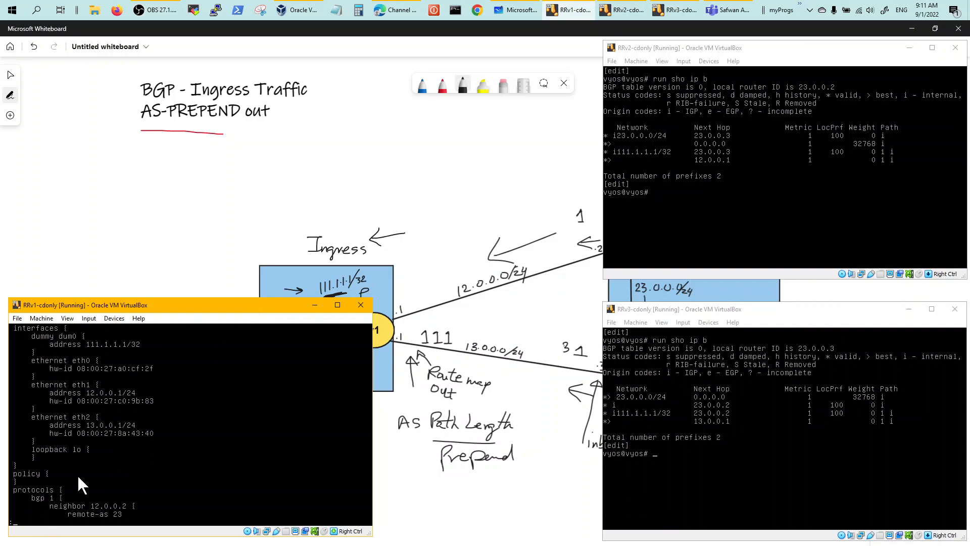
scroll(down, 3)
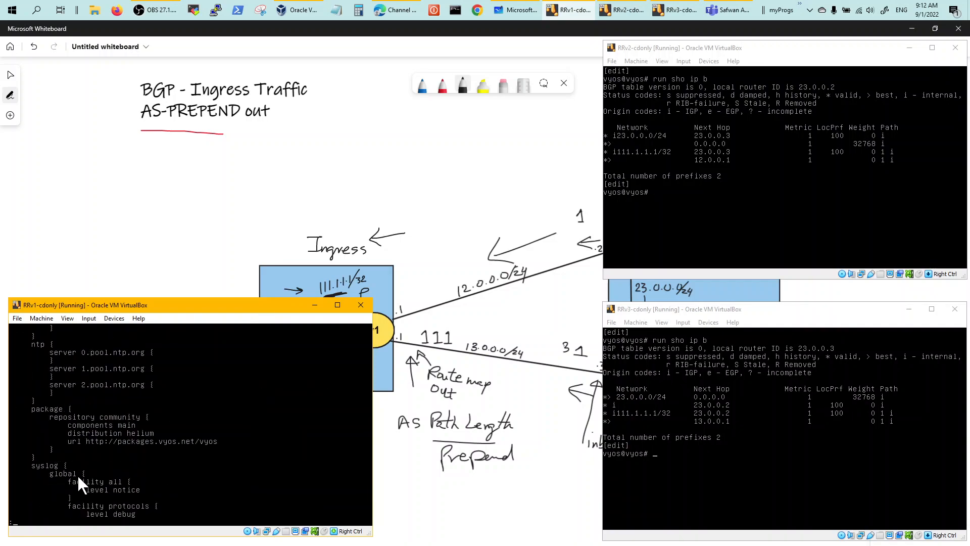
text(delete policy)
text(commit)
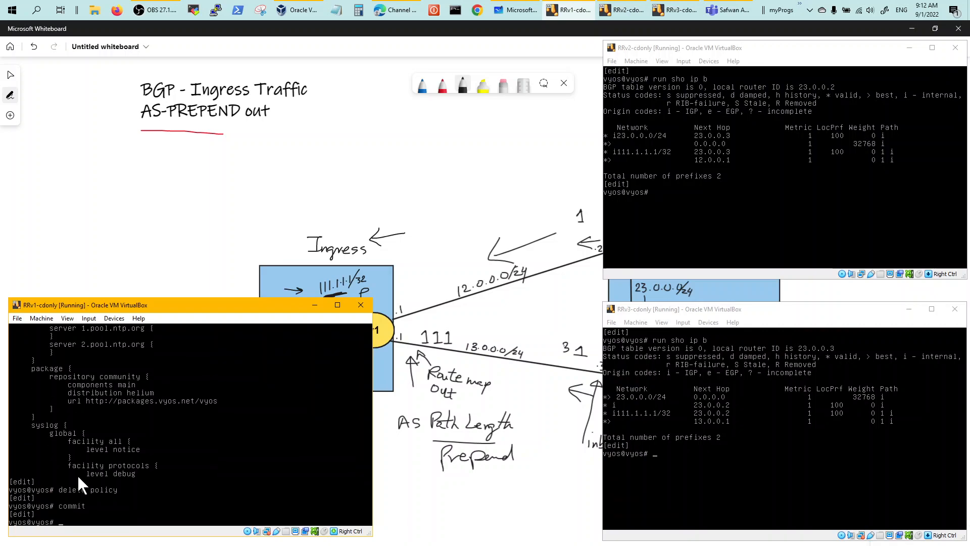
text(set policy)
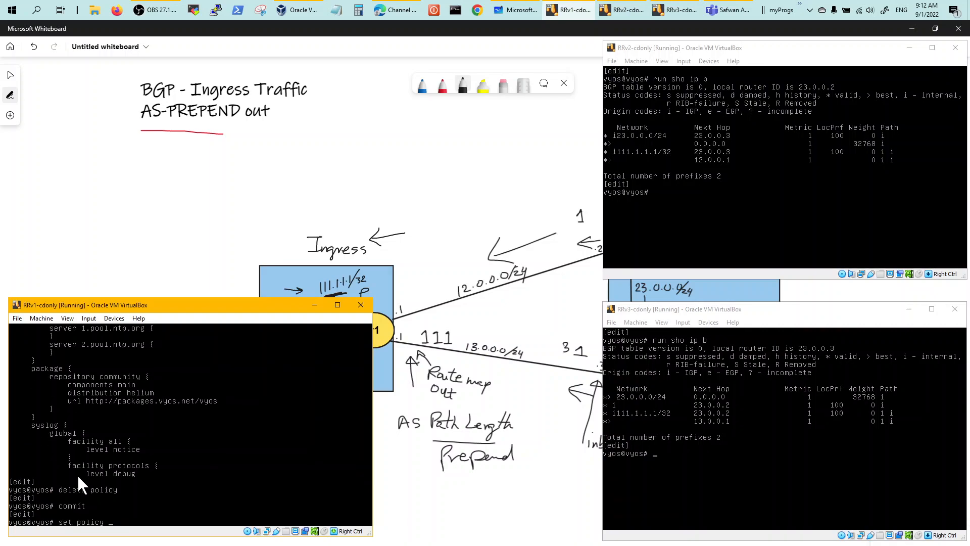
Create route-map ASPREPEND-OUT rule 1 prepending 1 1 1, export it to neighbor 13.0.0.3 under bgp 1, and commit
text(route-map)
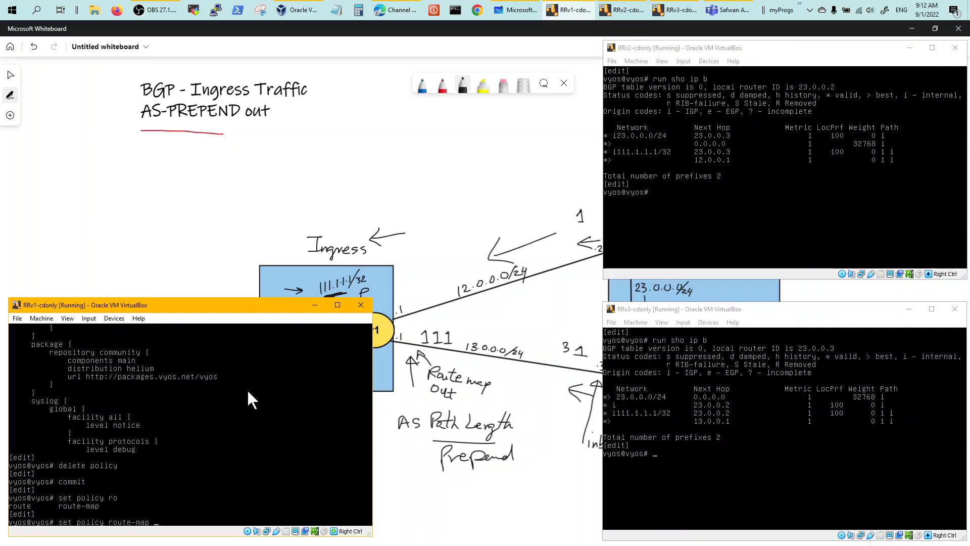
text(ASPRE)
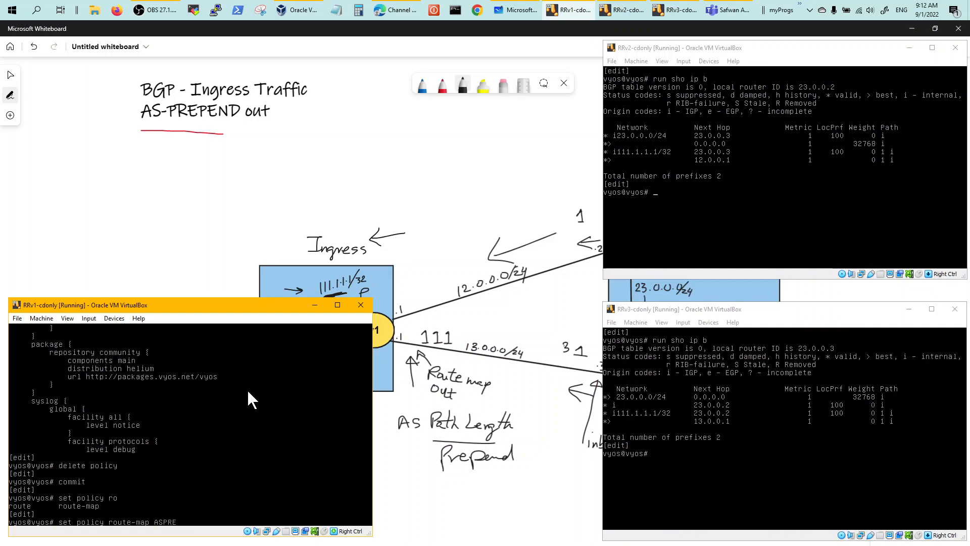
text(PEND)
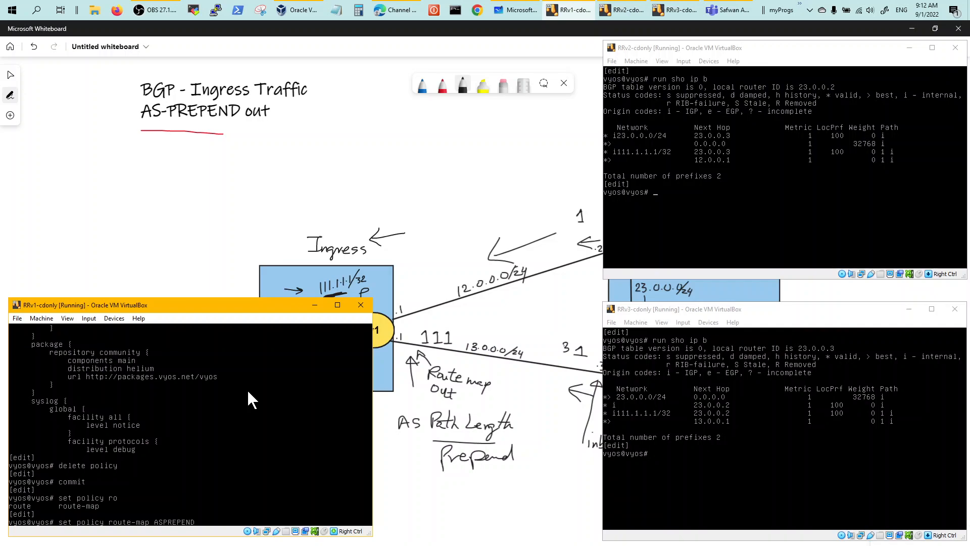
text(-OUT)
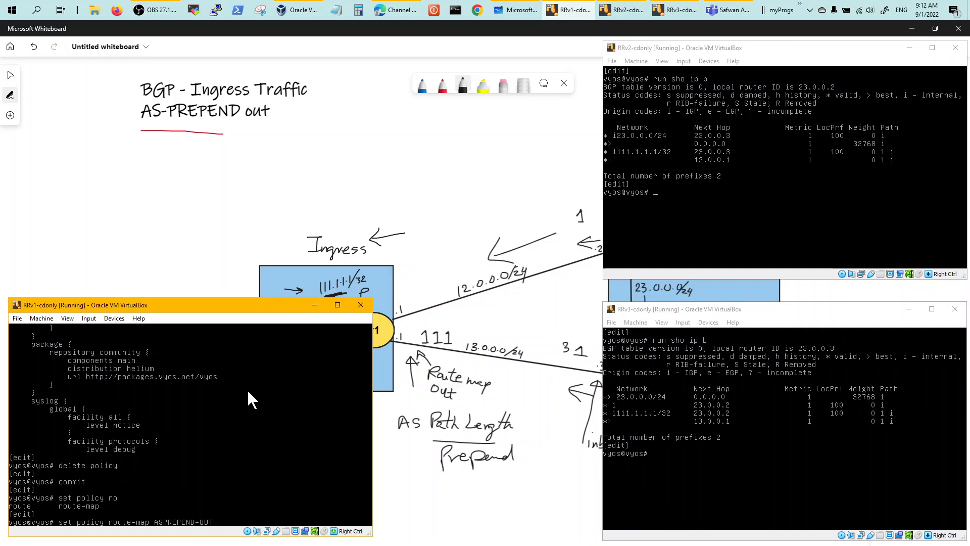
text(rule 1 action permit)
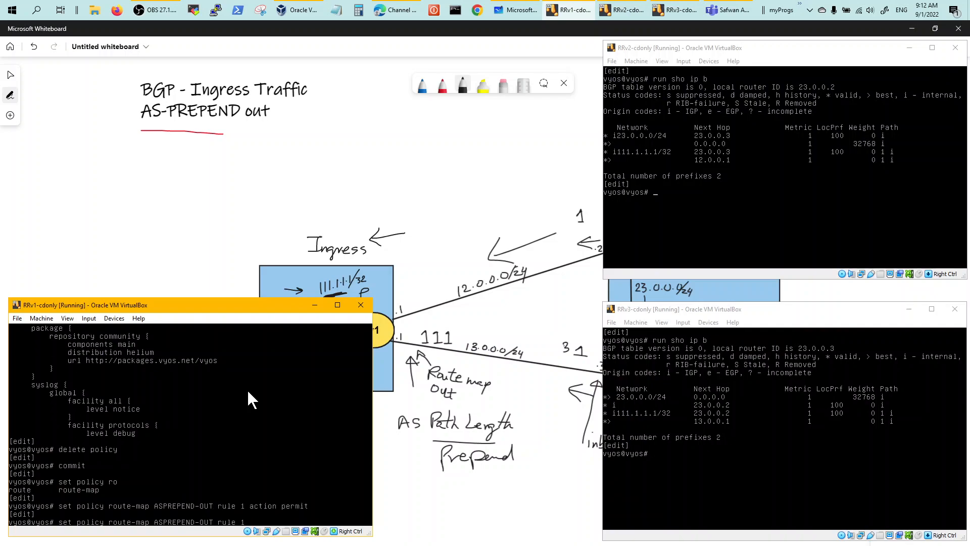
text(set pr)
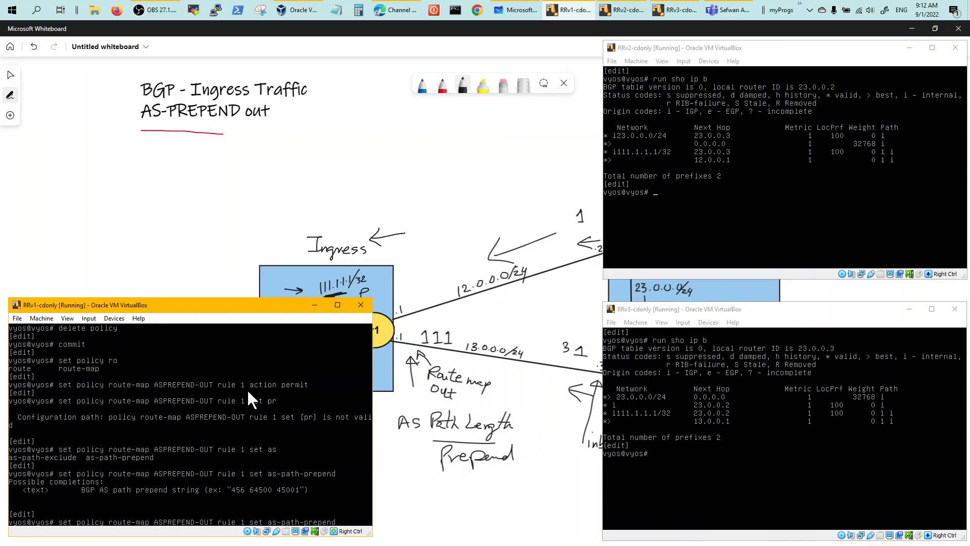
mouse_move(234, 503)
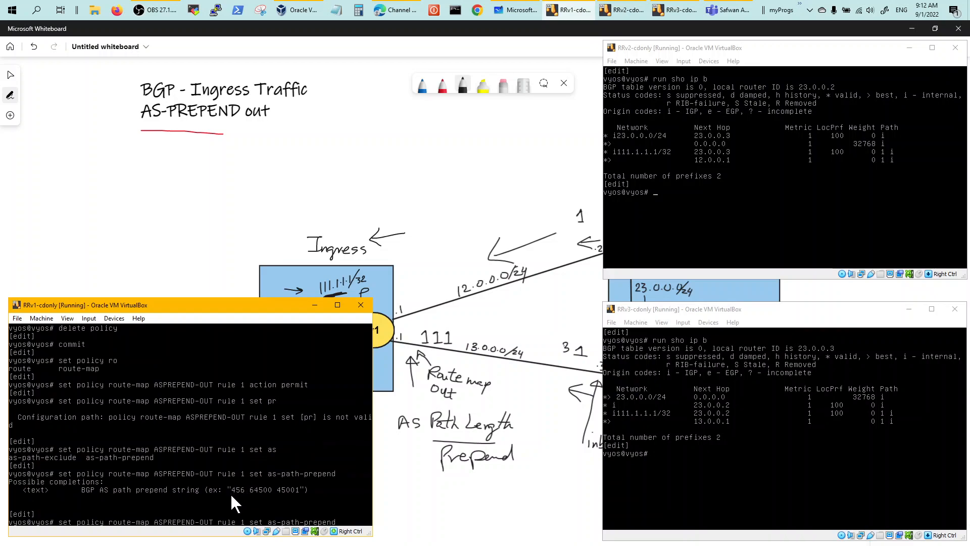
mouse_move(269, 500)
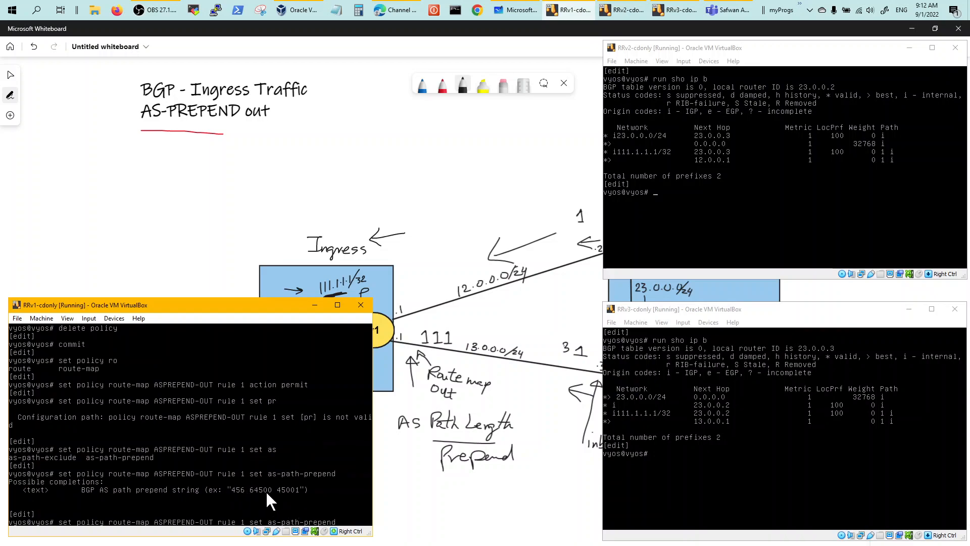
mouse_move(185, 389)
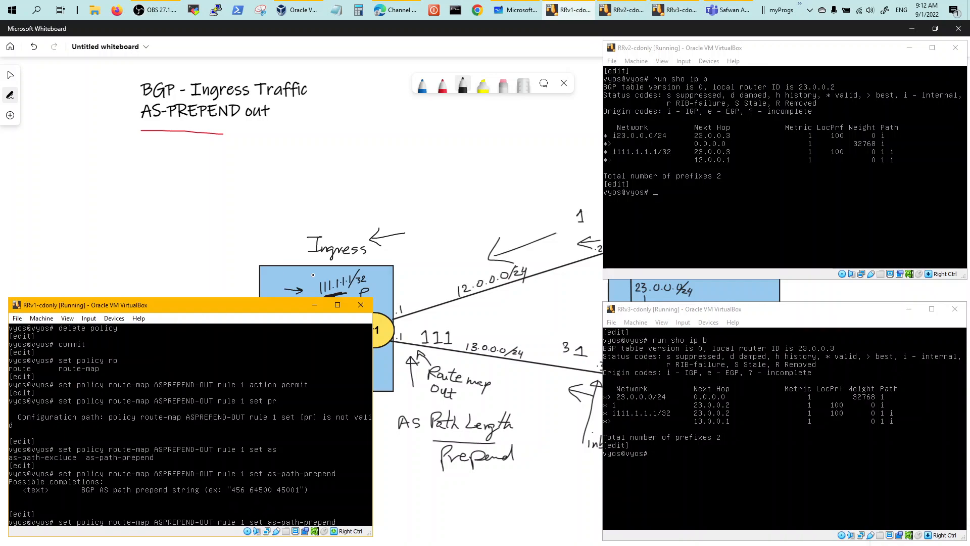
mouse_move(264, 318)
text(set protocols)
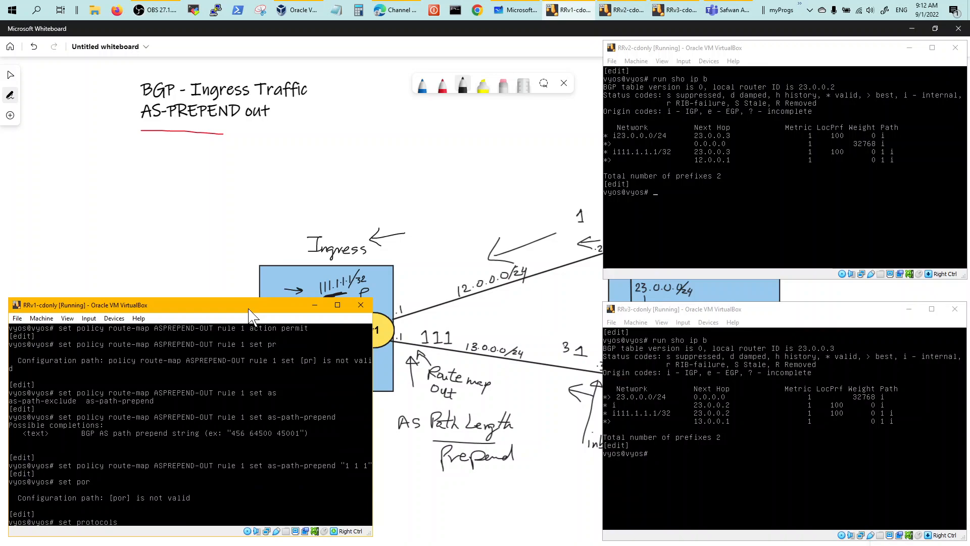
text(bgp 1 neighbor 13.0.0.3 route-map export)
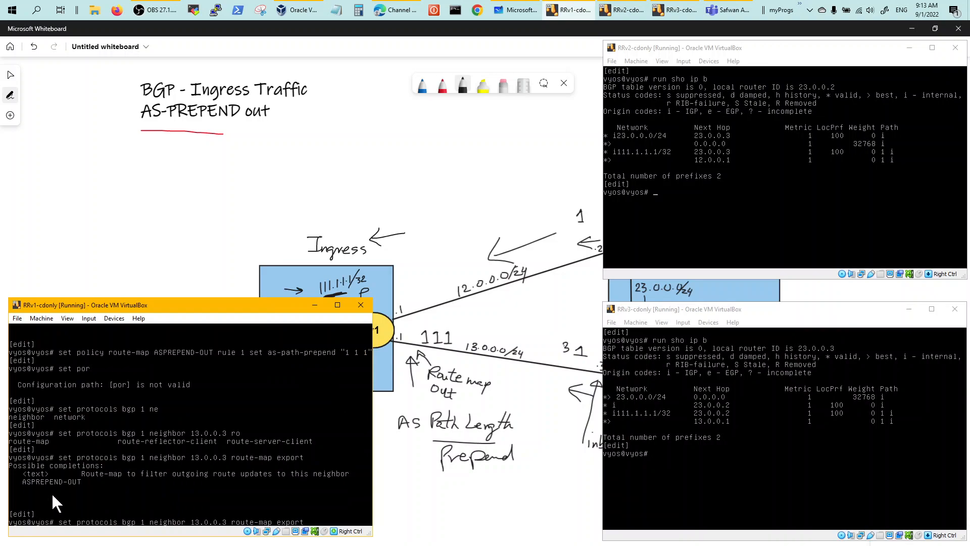
mouse_move(226, 309)
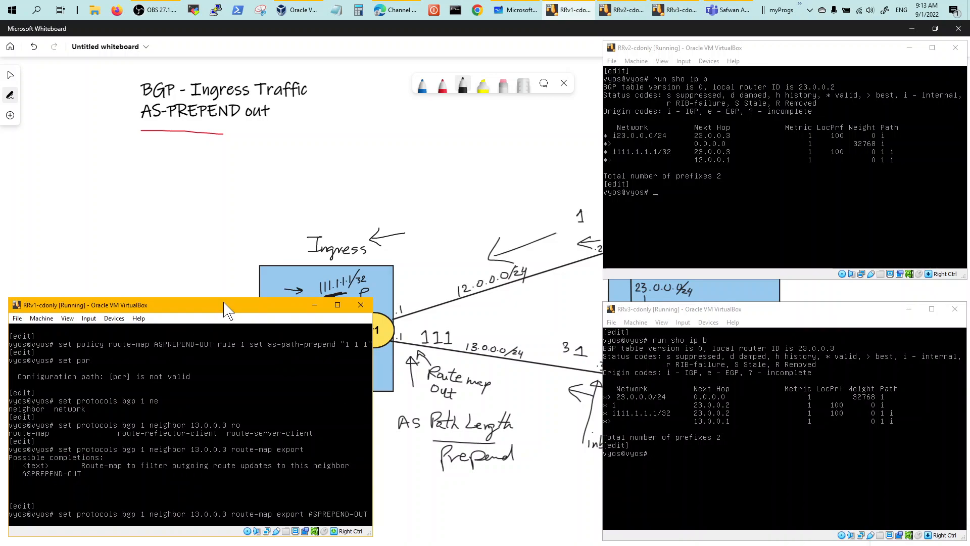
text(commit)
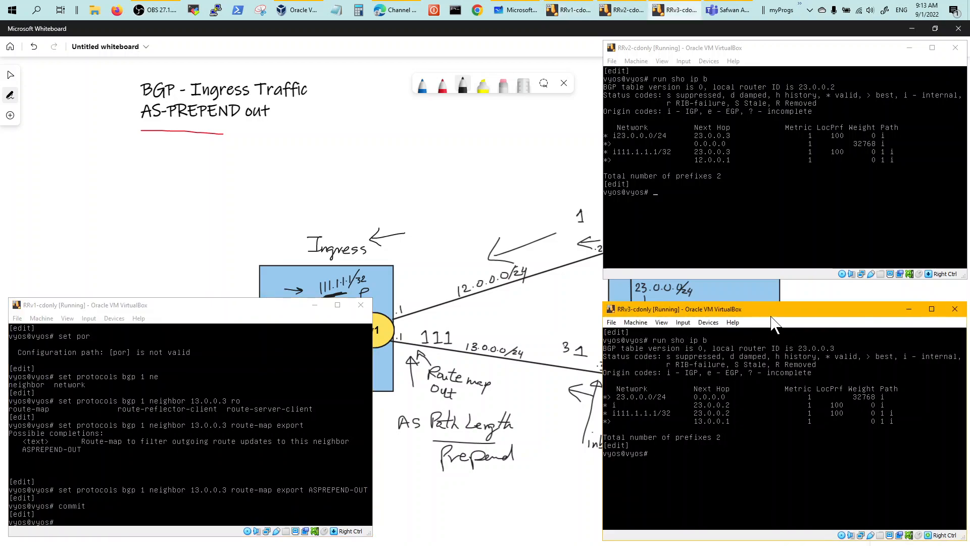
Soft-reset RRv3's inbound BGP from 13.0.0.1 and rerun 'run sho ip b' to recheck its table
text(run sho ip b)
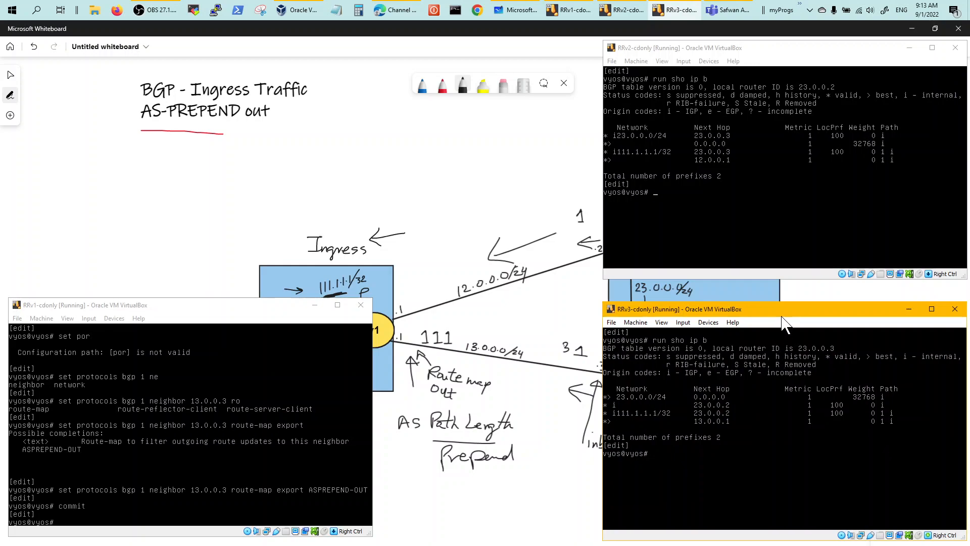
text(ru)
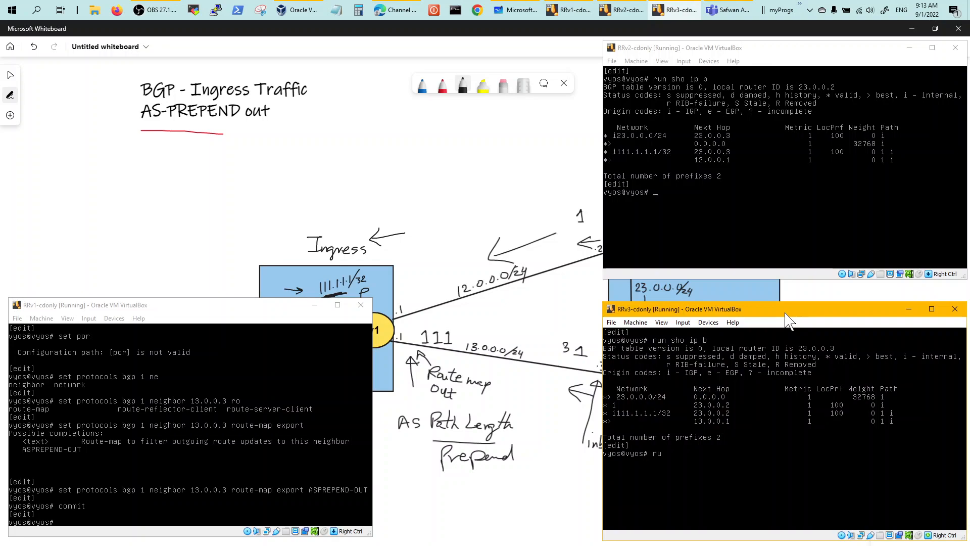
text(n)
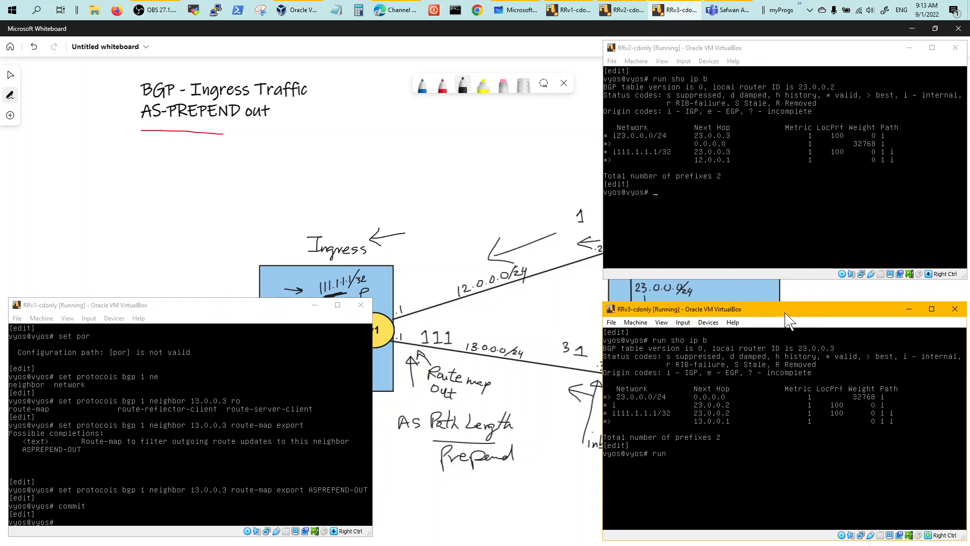
text(reset ip bgp)
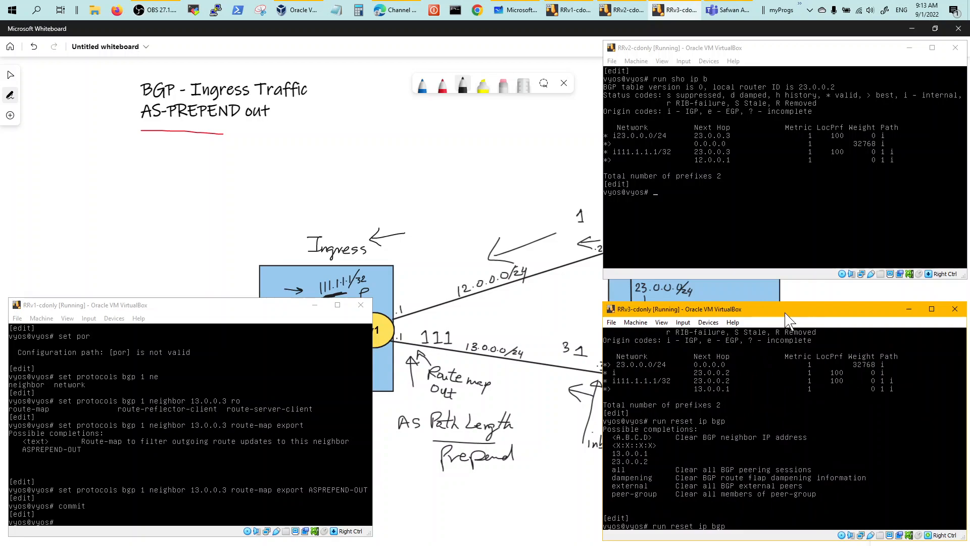
text(13.0.0.1 soft in)
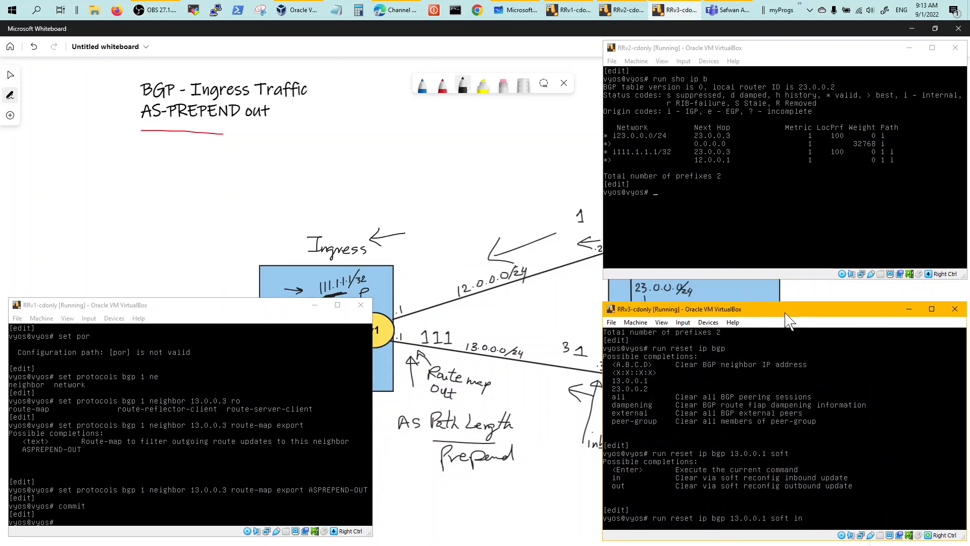
key(Return)
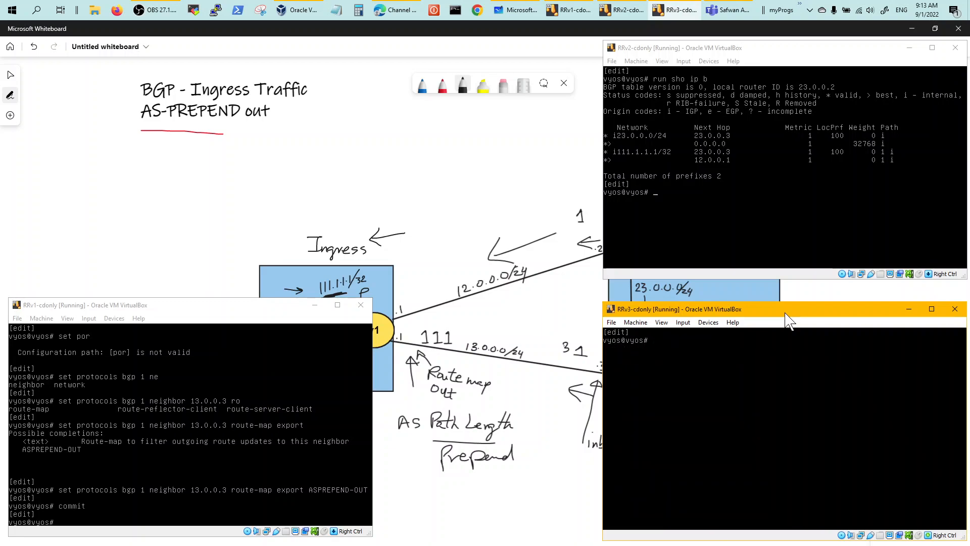
text(run sho ip b)
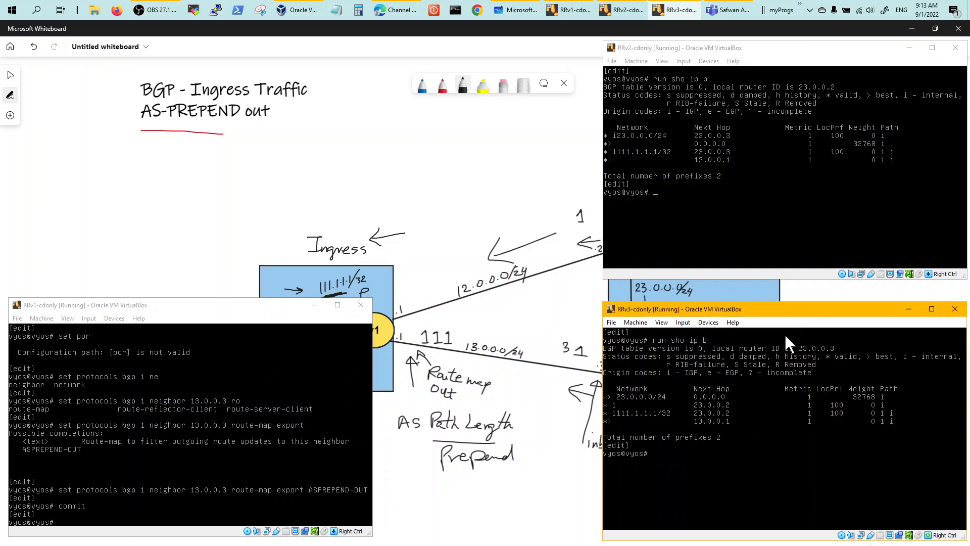
mouse_move(593, 367)
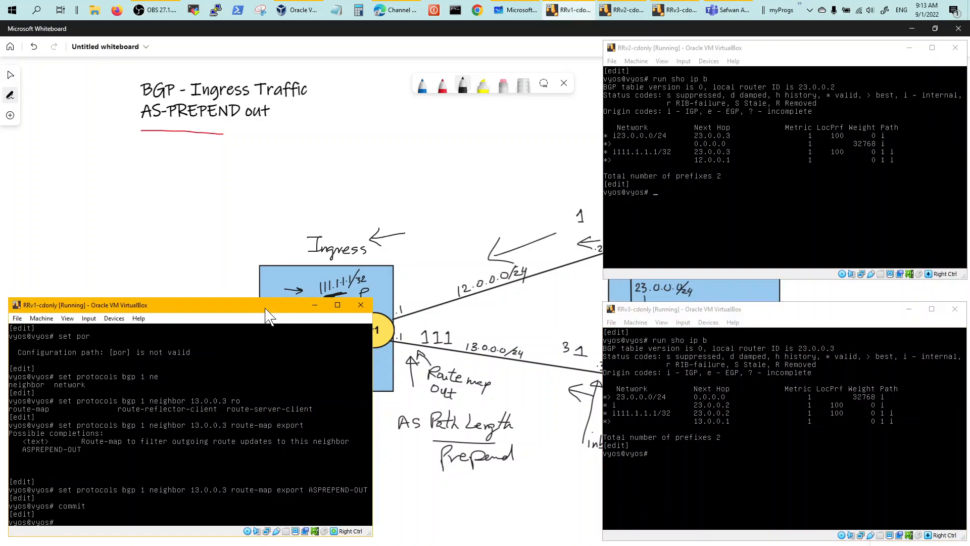
Reset all of RRv1's BGP sessions with 'run reset ip b all'
text(run)
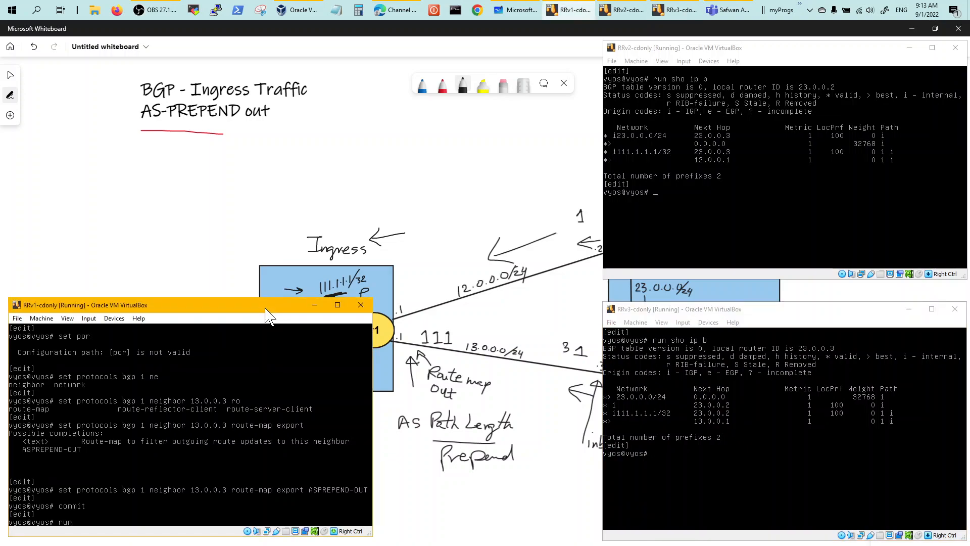
text(reset)
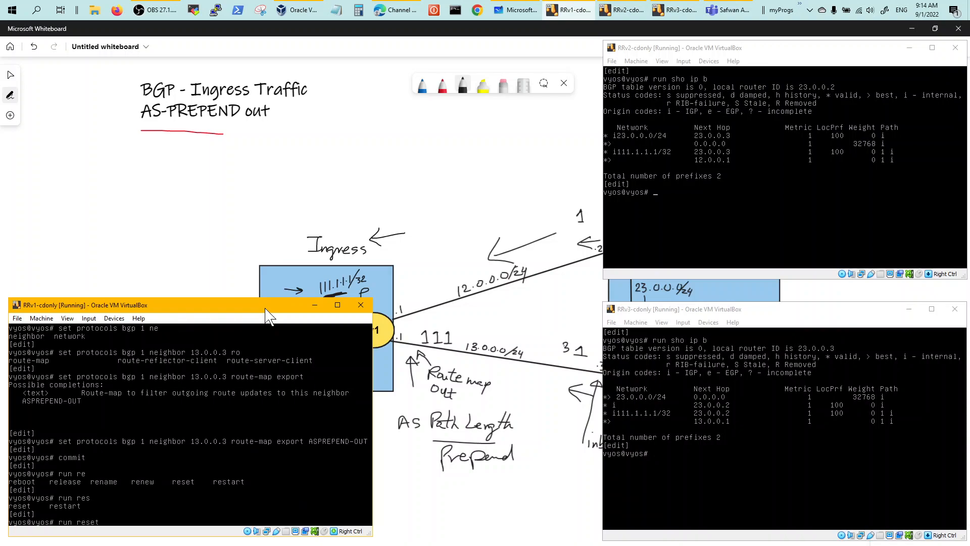
text(ip b)
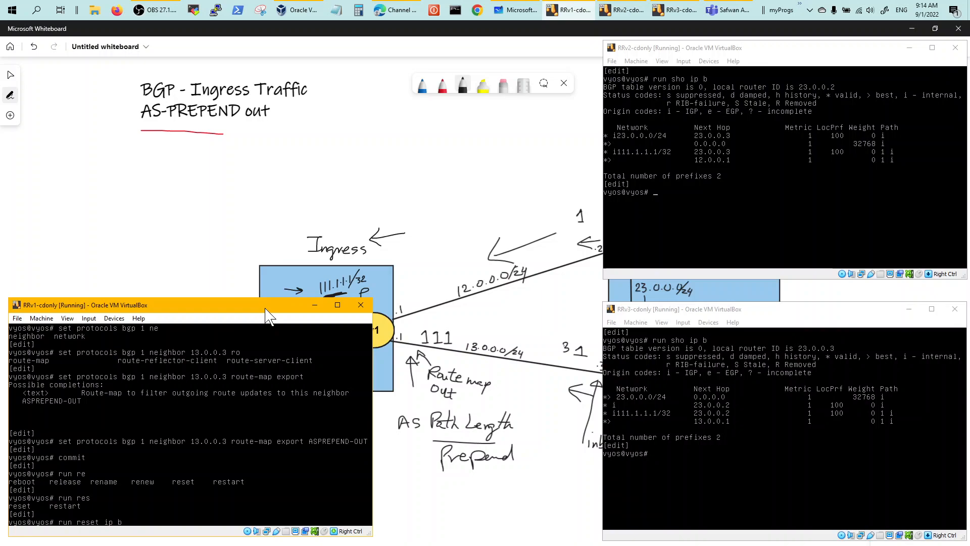
text(all)
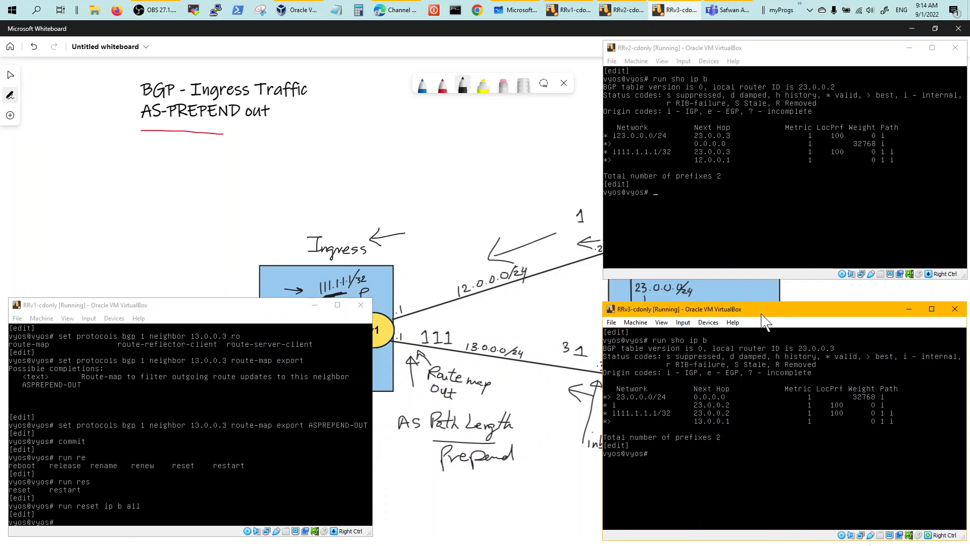
mouse_move(778, 317)
text(run sho ip b)
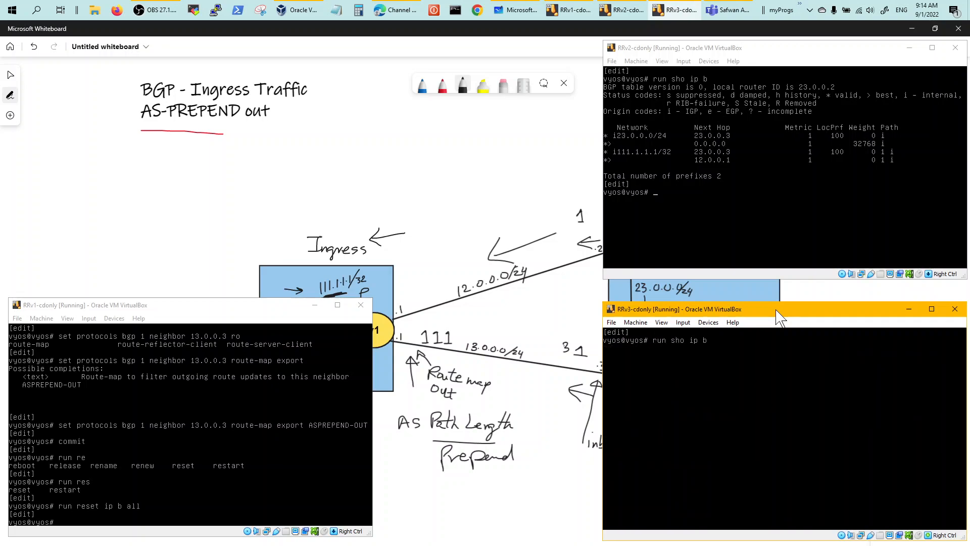
Display RRv3's refreshed BGP table showing 111.1.1.1/32 via 13.0.0.1 with AS path 1 1 1 1
key(Return)
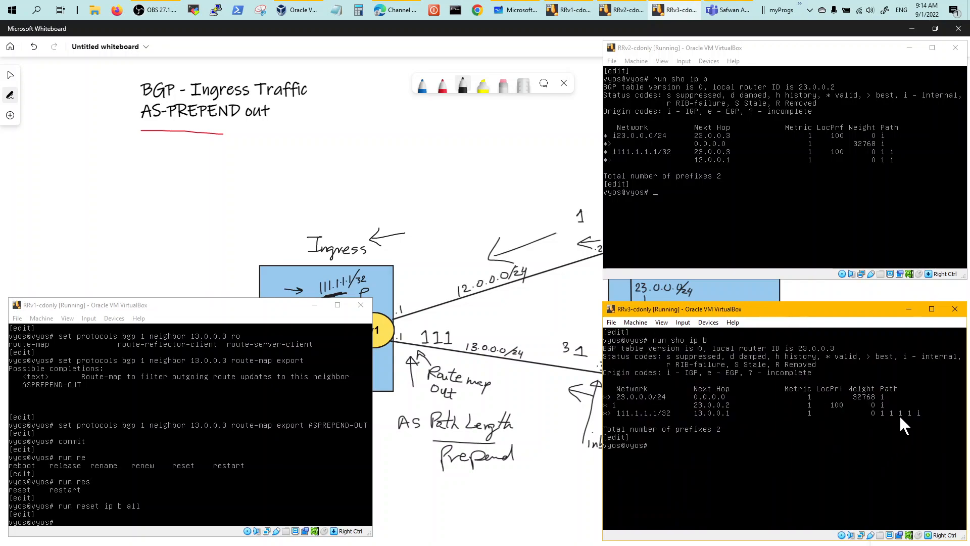
mouse_move(896, 430)
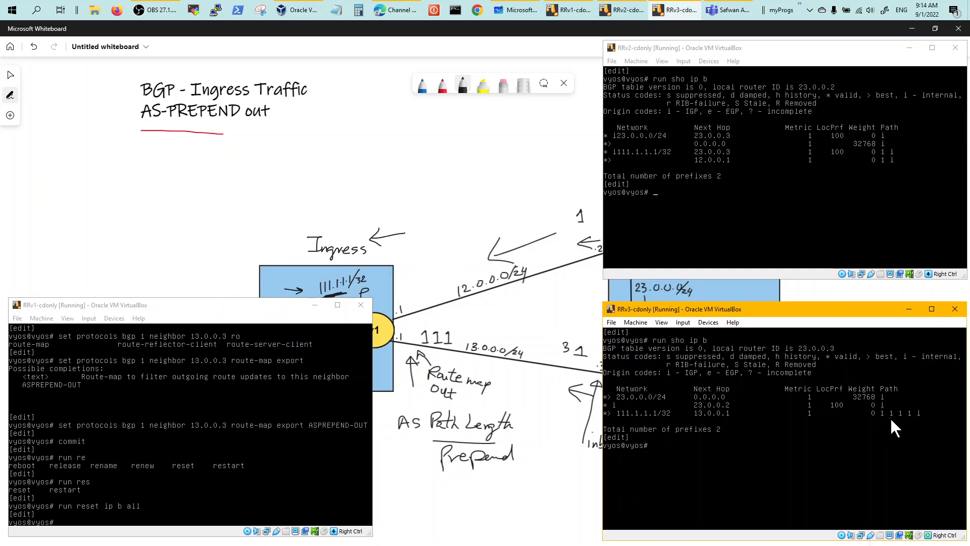
mouse_move(630, 424)
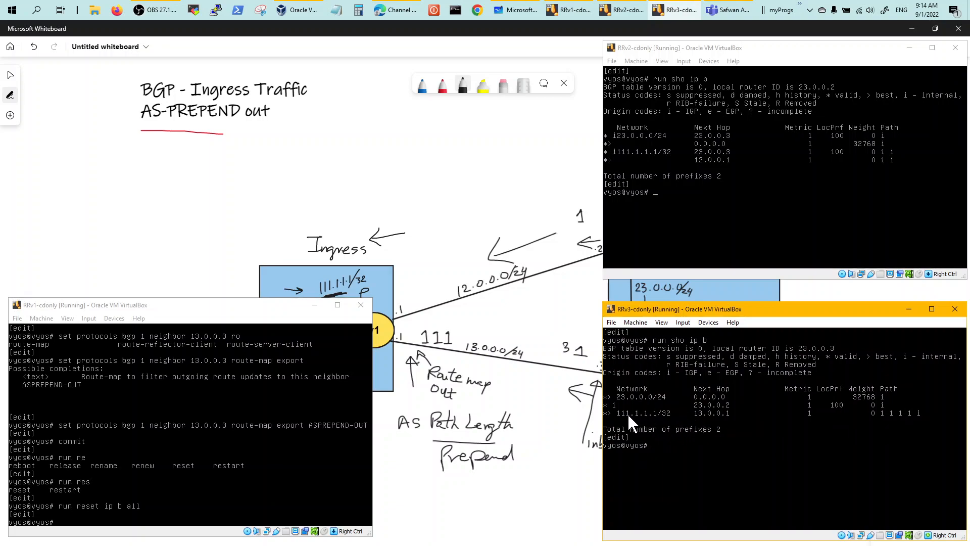
mouse_move(696, 430)
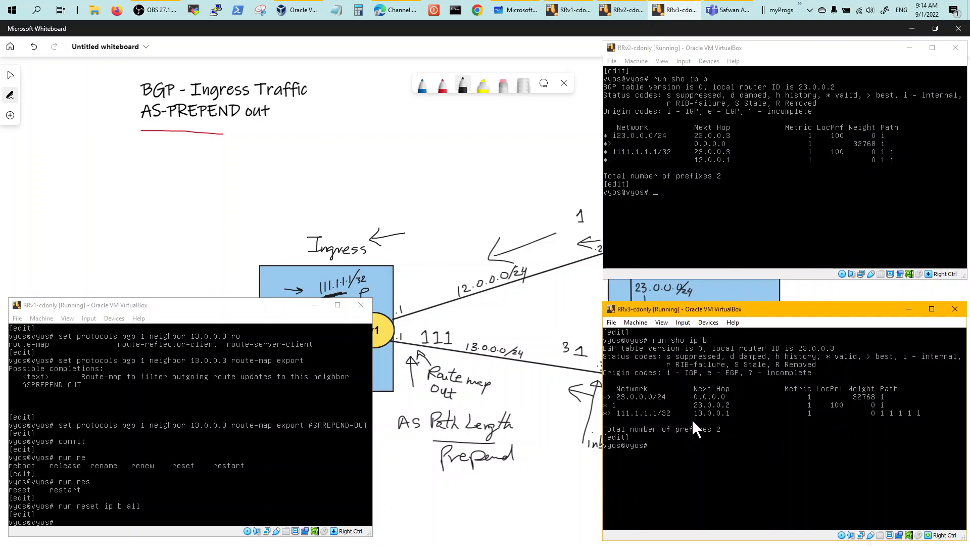
mouse_move(714, 424)
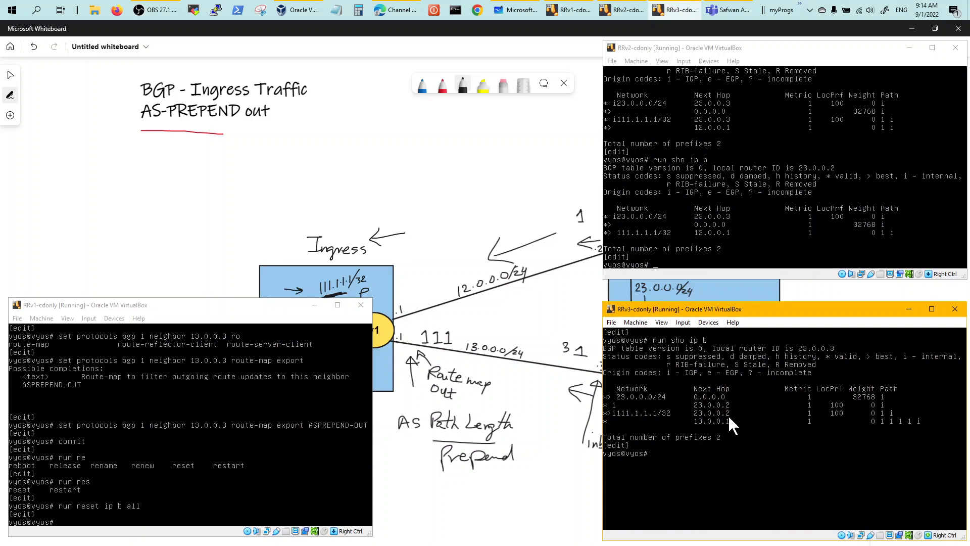
mouse_move(733, 135)
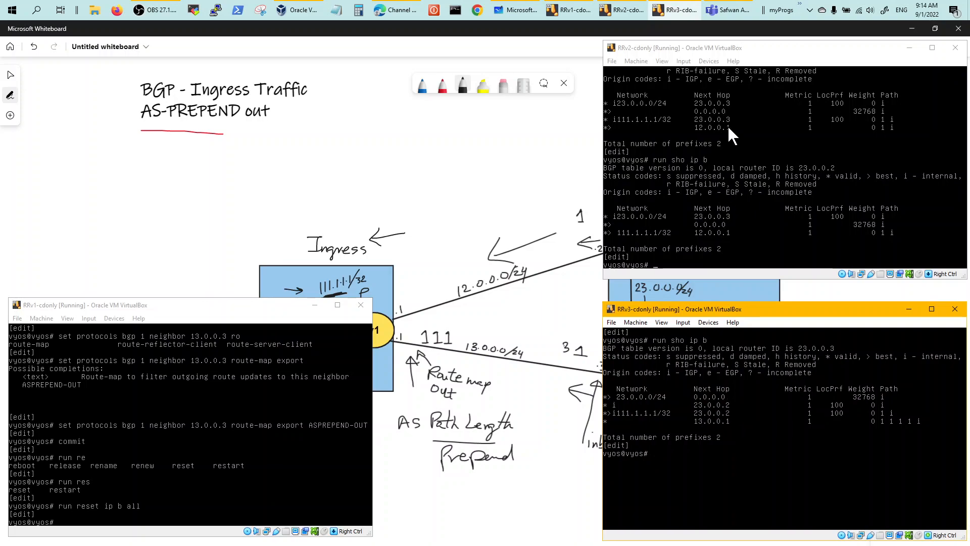
mouse_move(658, 435)
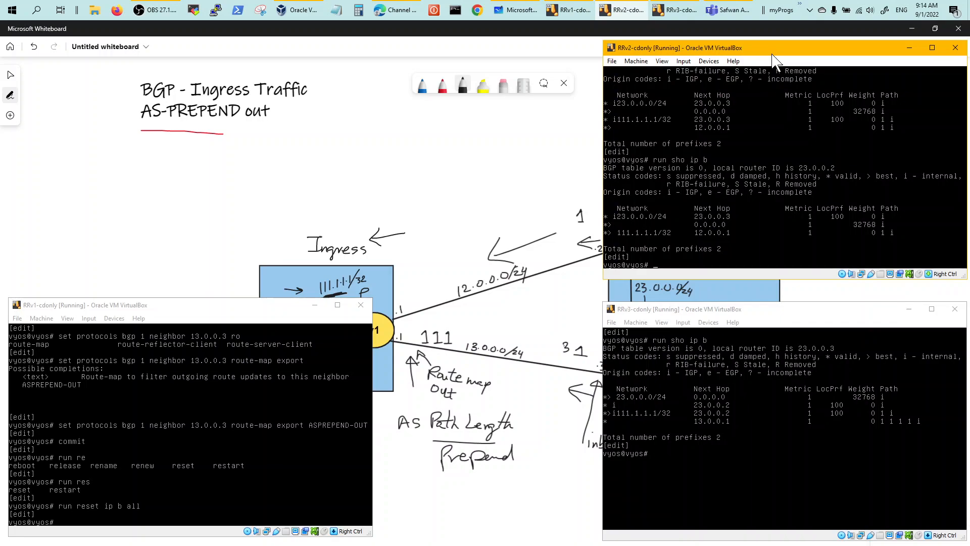
Run traceroute to 111.1.1.1 from RRv3, confirming the path now goes through 23.0.0.2
text(run)
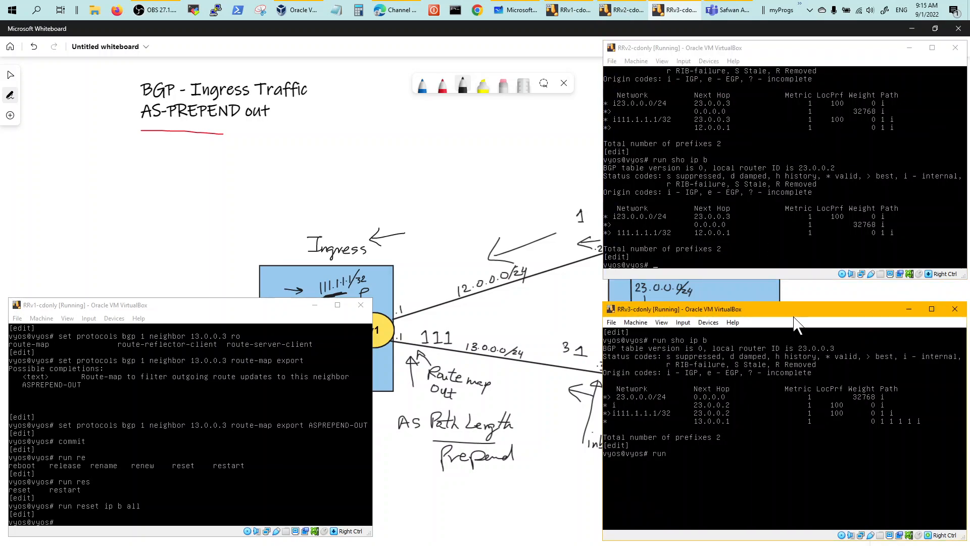
text(traceroute 111.1.1.1)
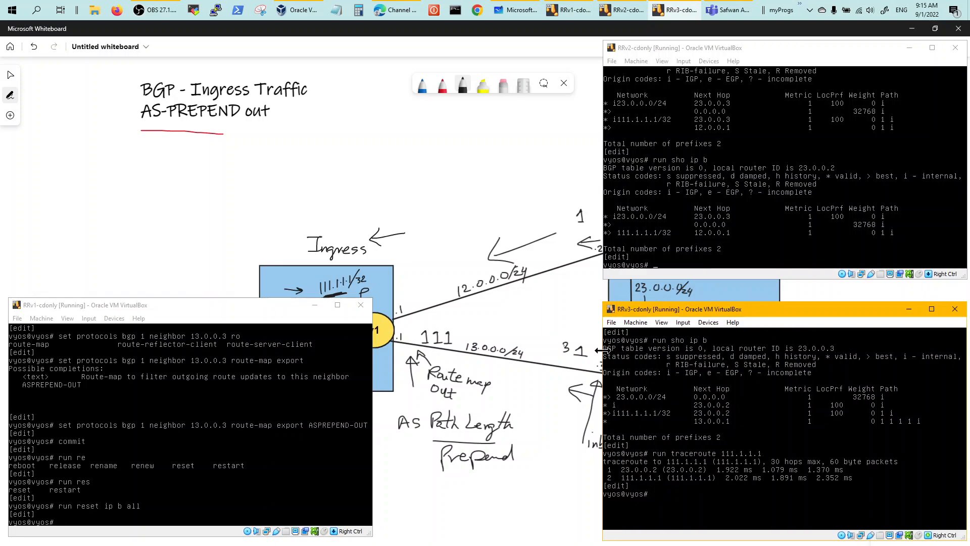
mouse_move(604, 350)
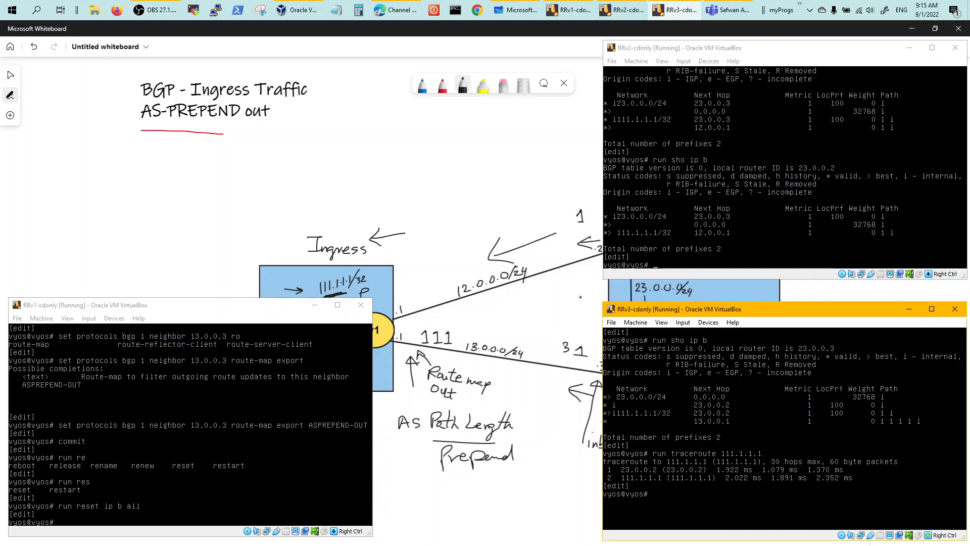